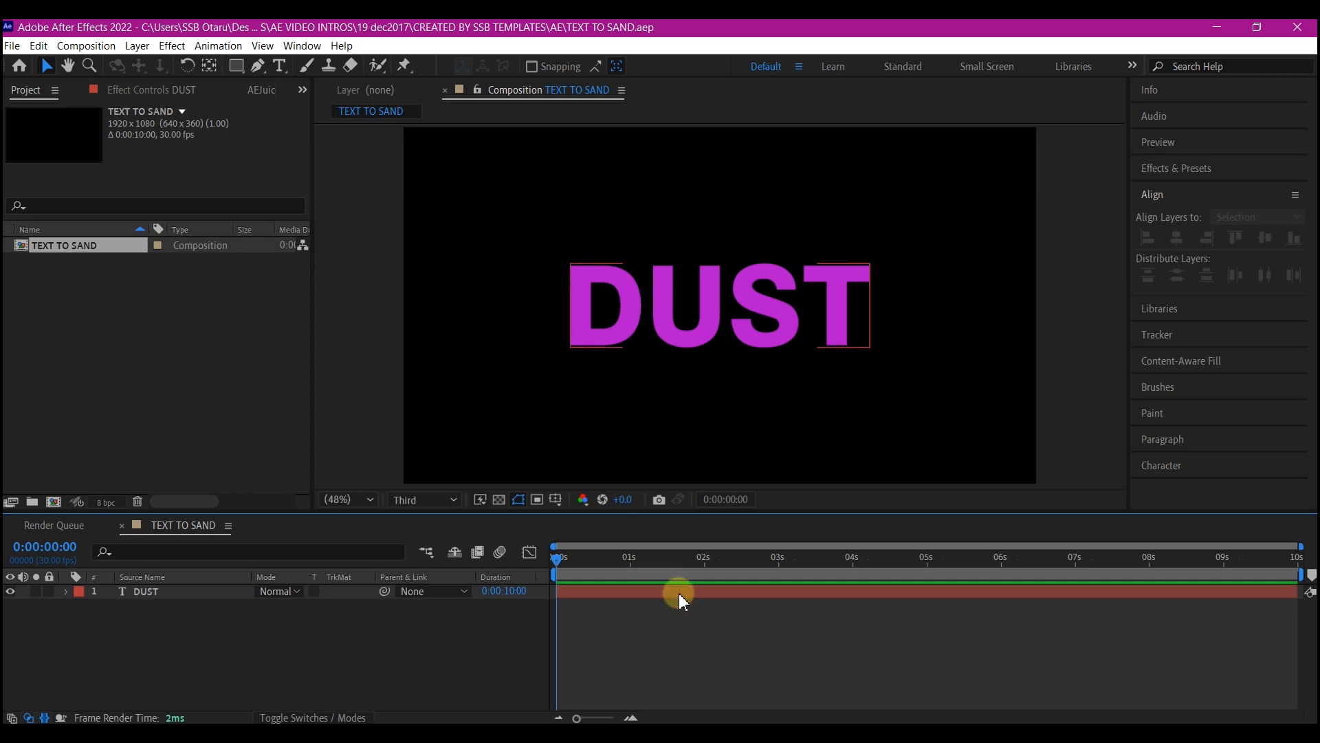
mouse_move(1254, 568)
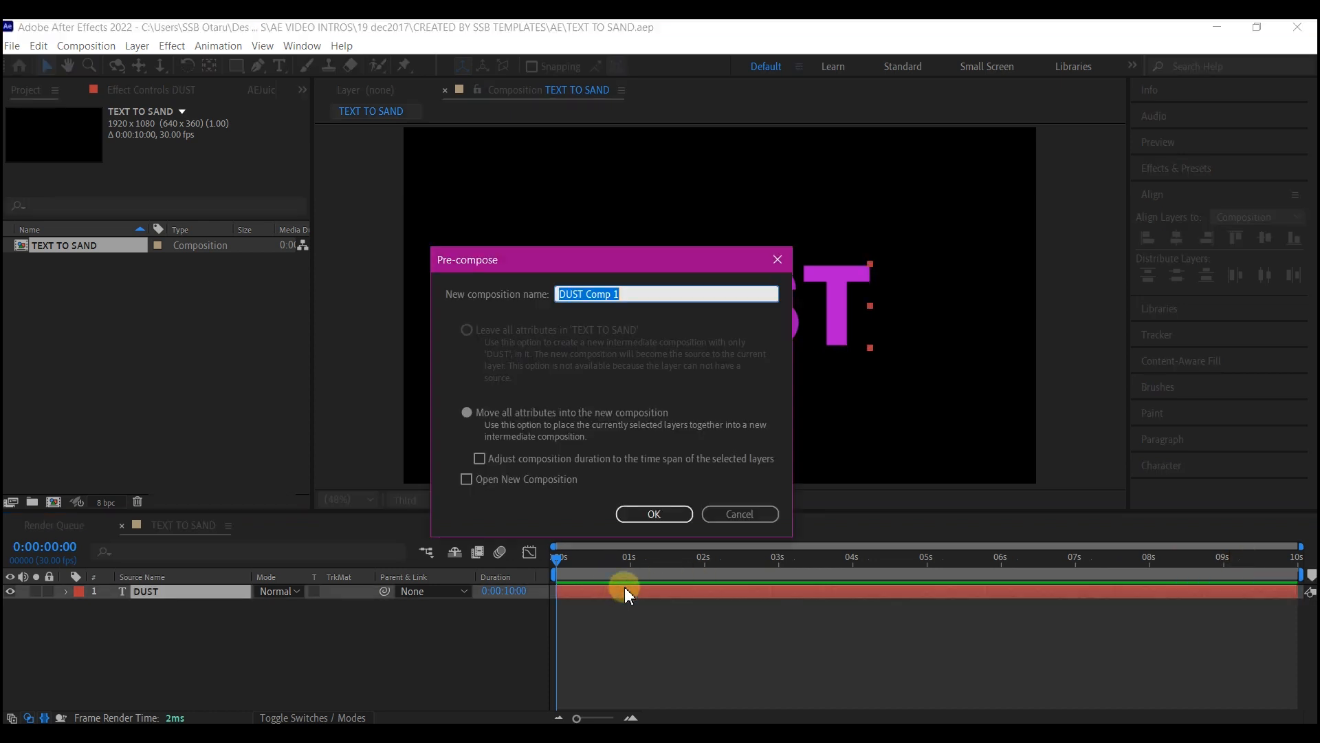
mouse_move(605, 312)
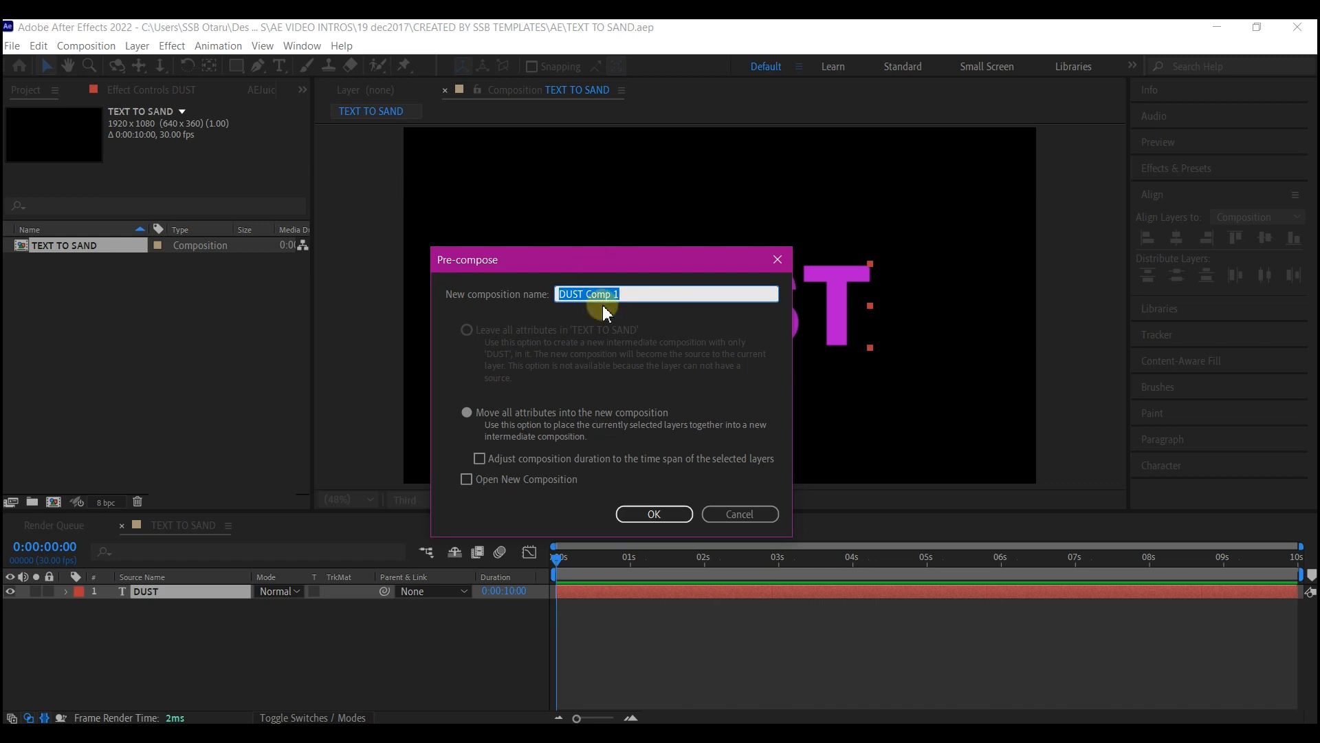
Pre-compose the DUST layer into a new composition named 'text'
text(text)
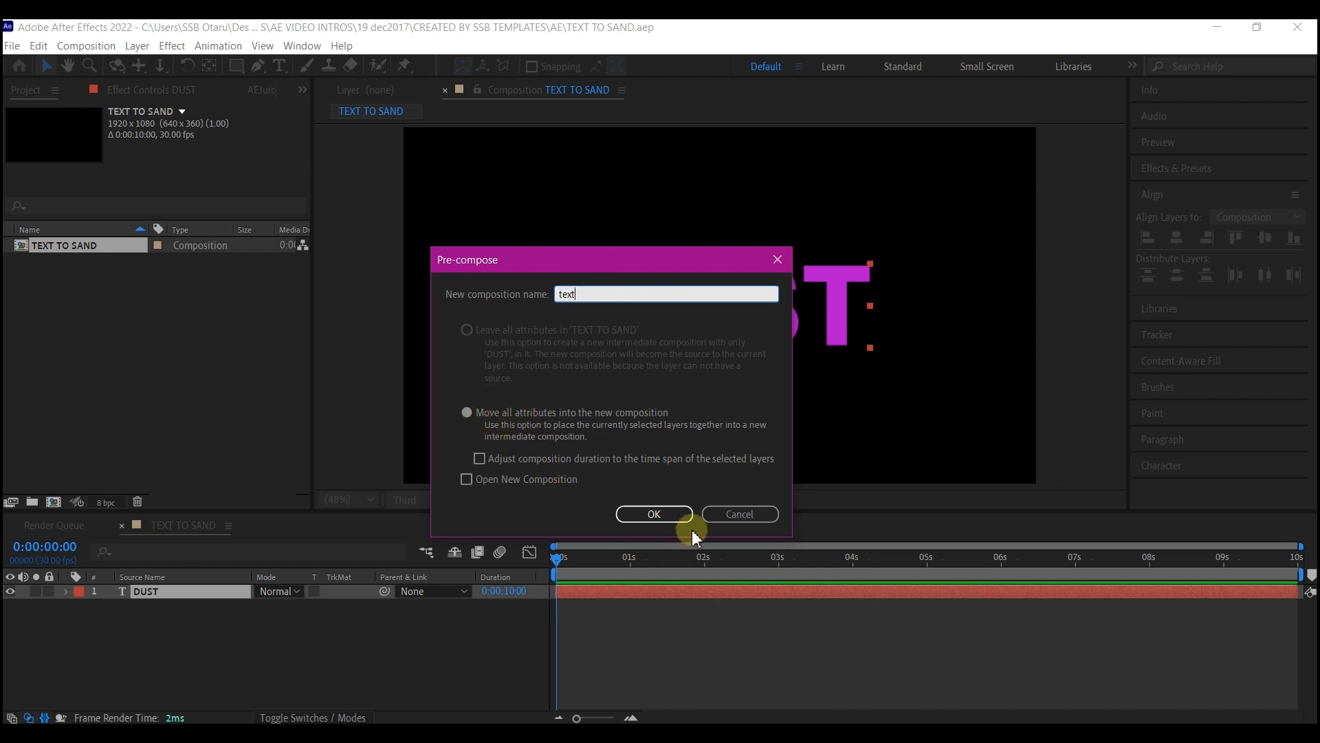
click(653, 513)
text(cc particle s)
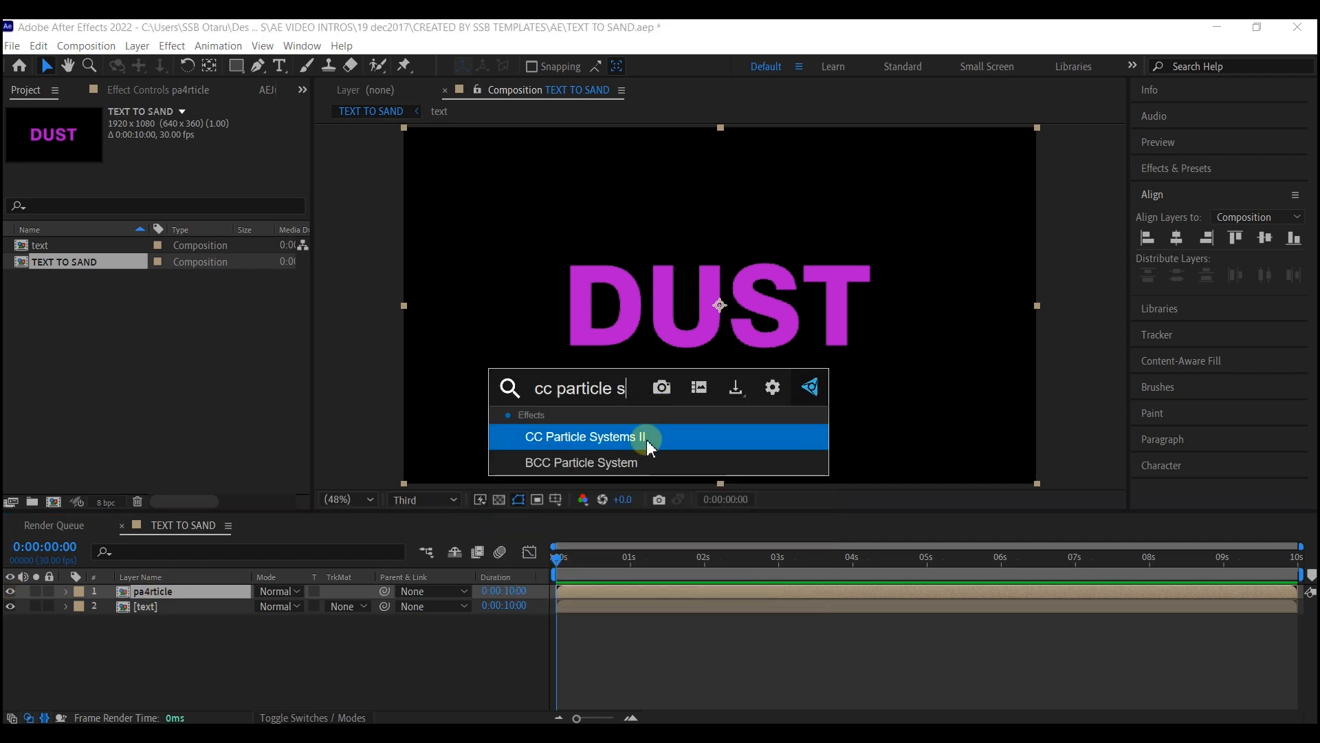
Apply CC Particle Systems II to the pa4rticle layer and expand its Producer, Physics and Particle groups
click(580, 436)
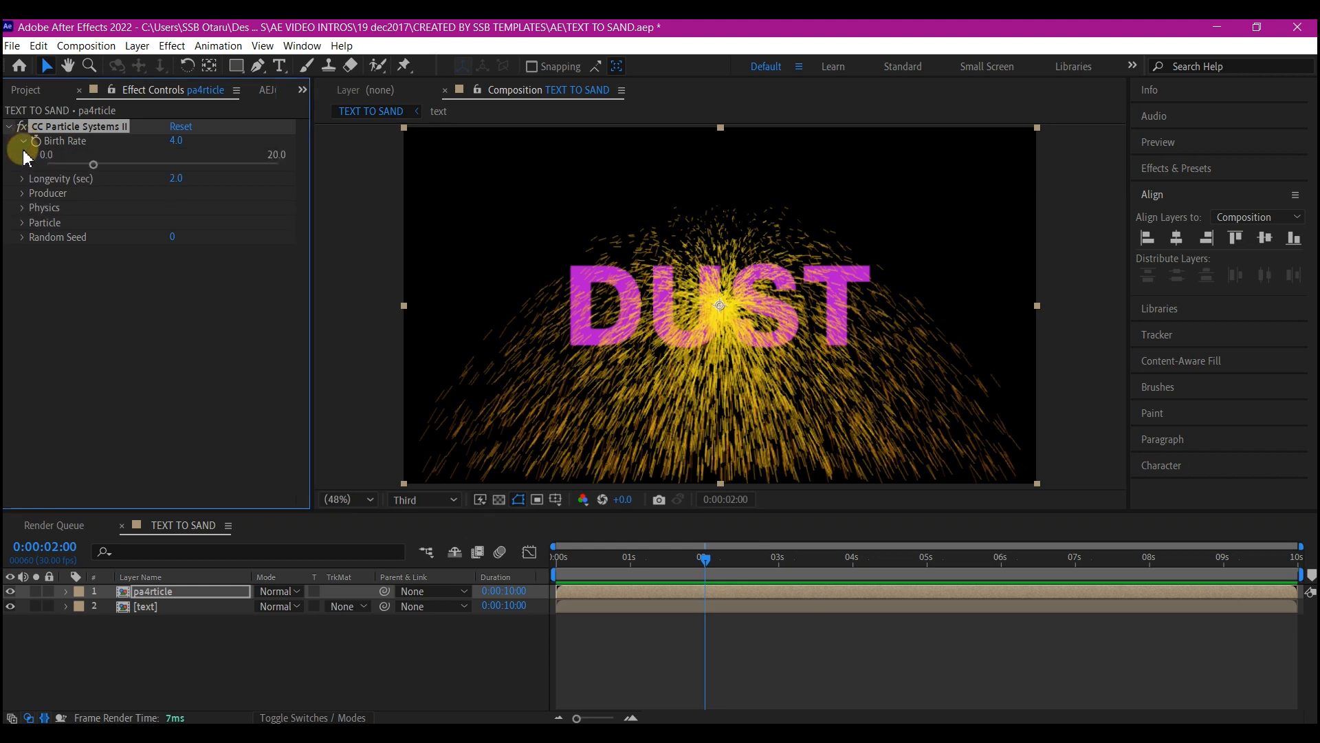
click(22, 140)
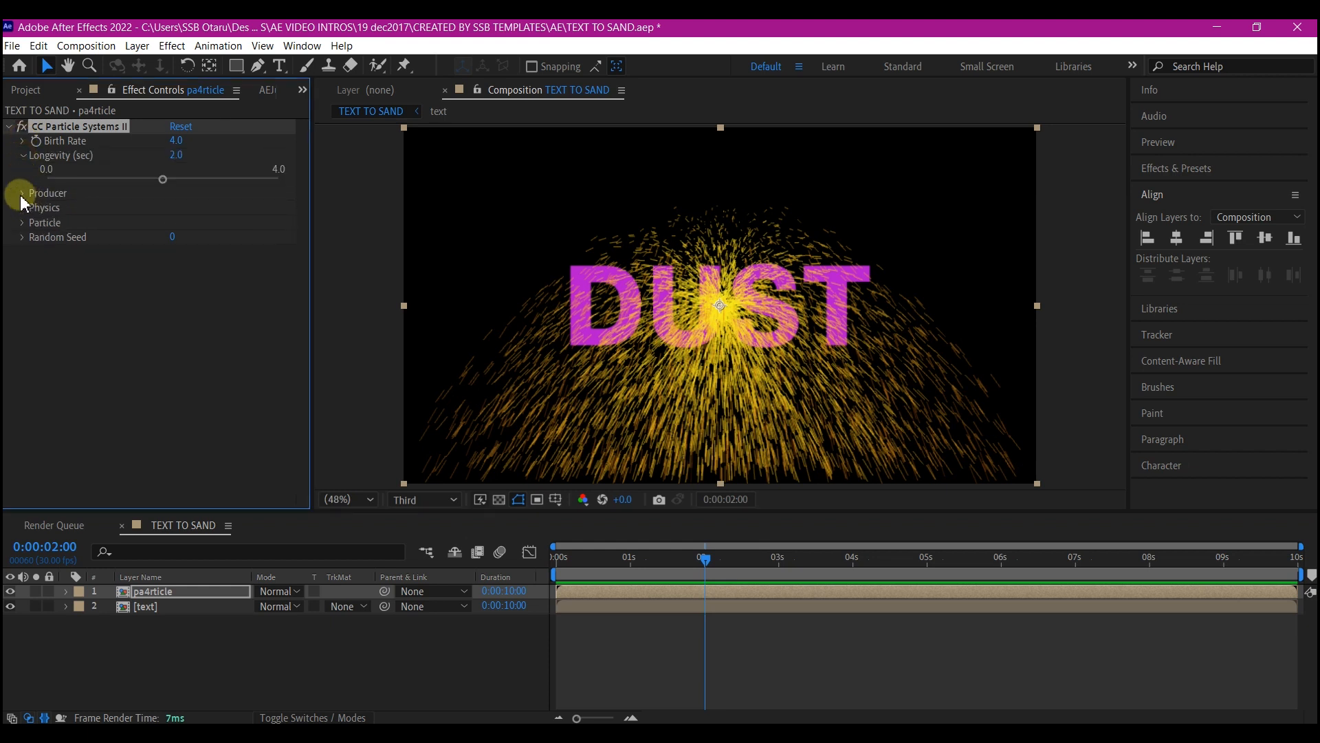
click(22, 193)
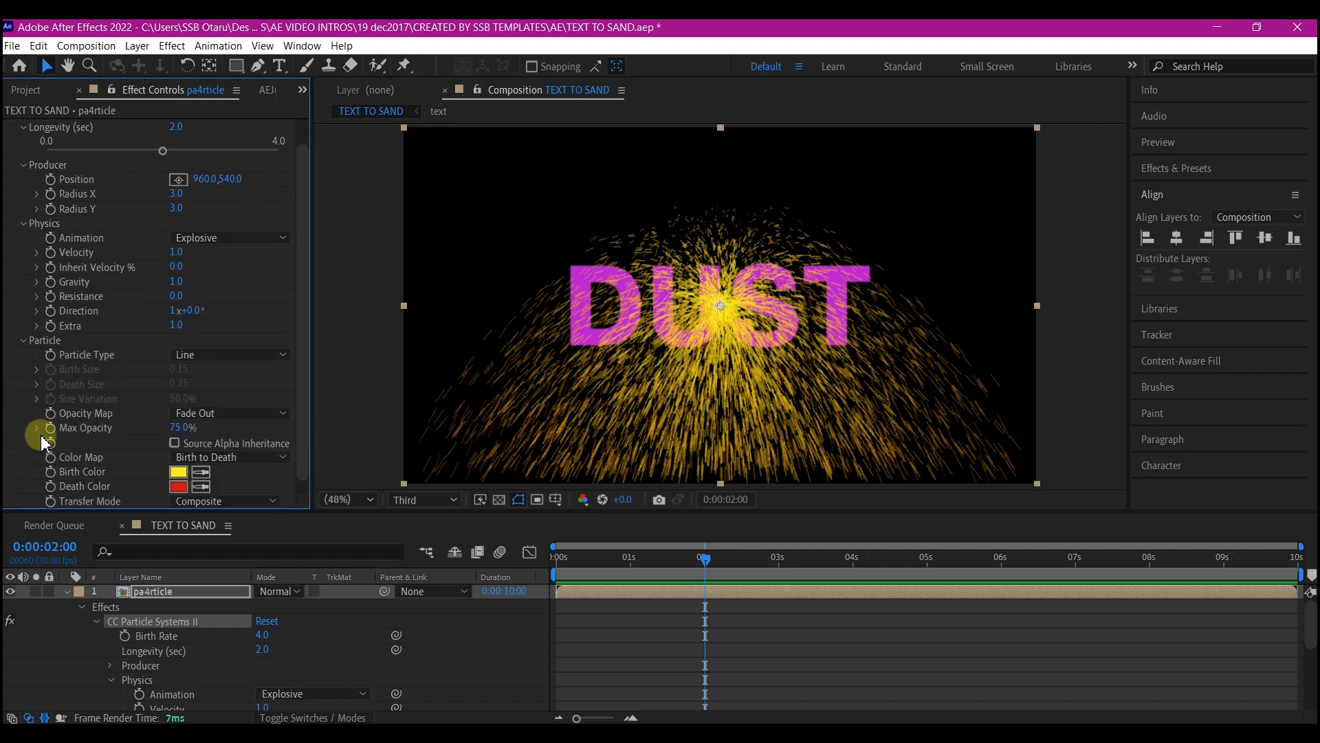
scroll(down, 3)
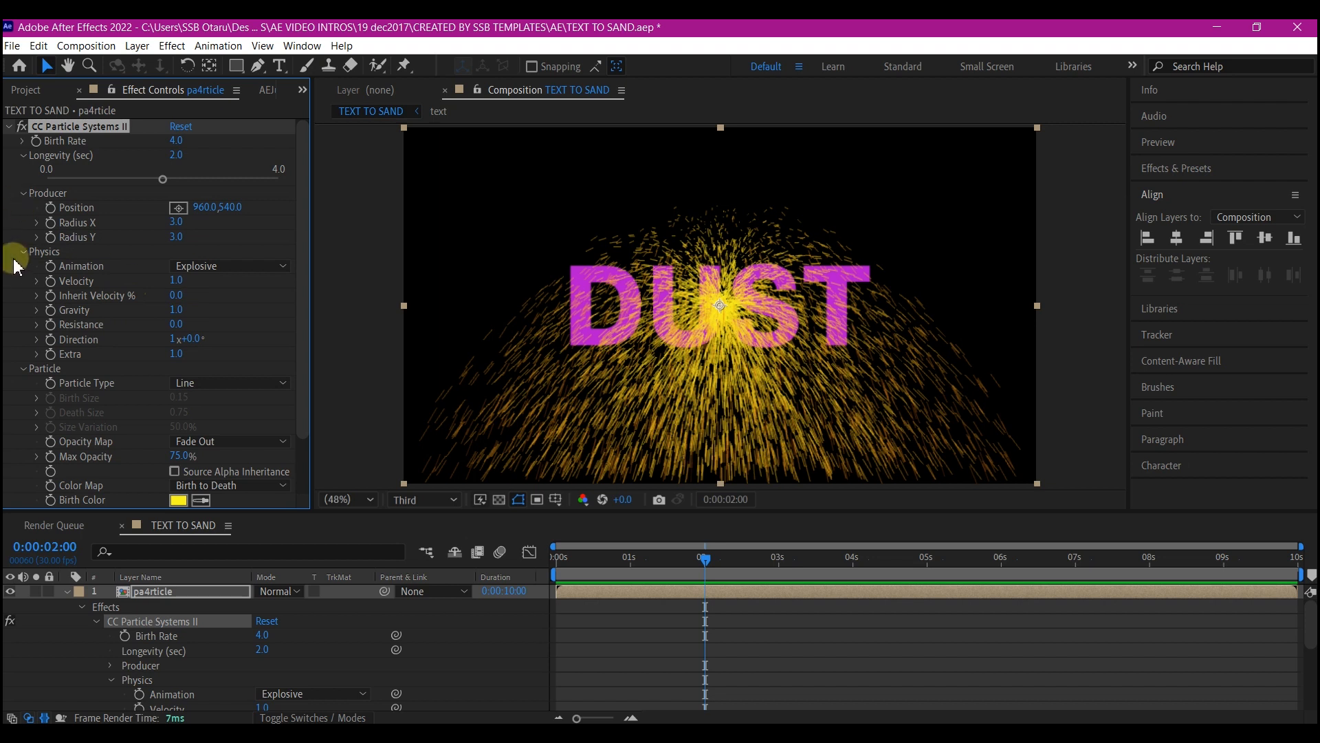
mouse_move(114, 286)
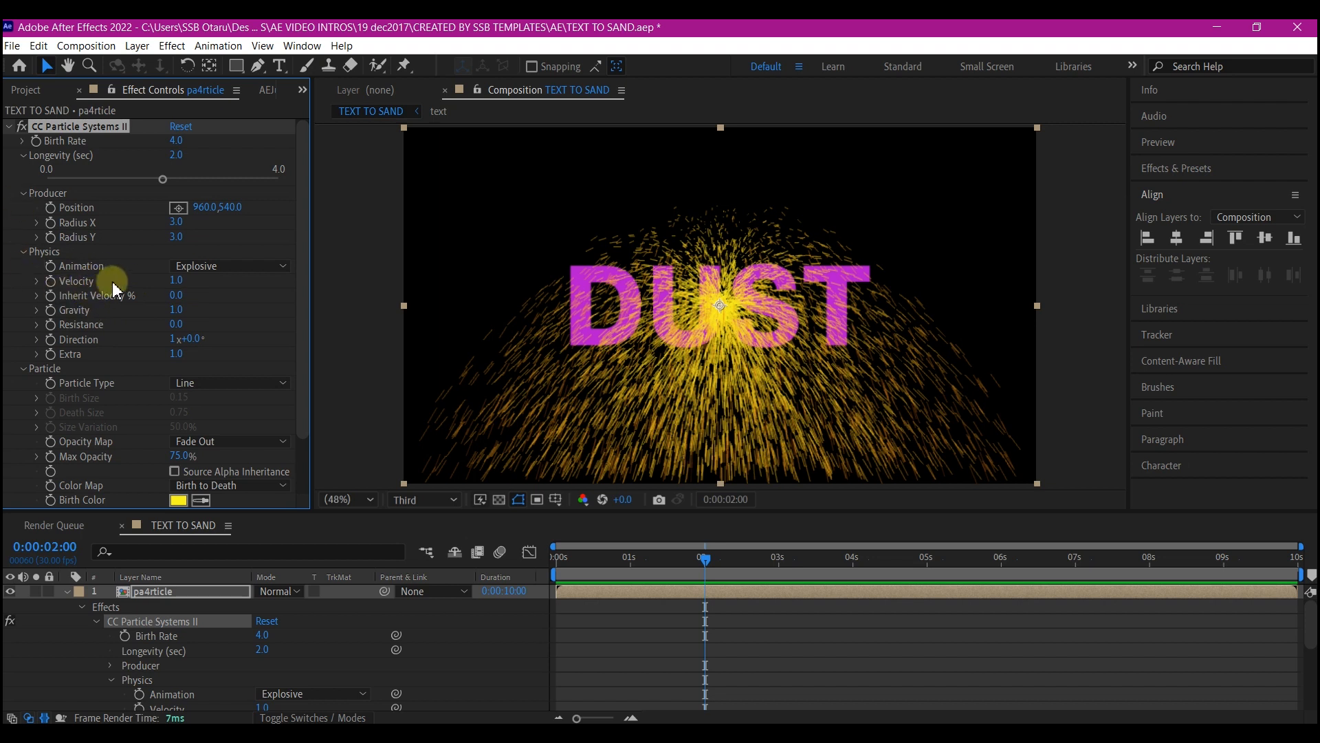
click(177, 280)
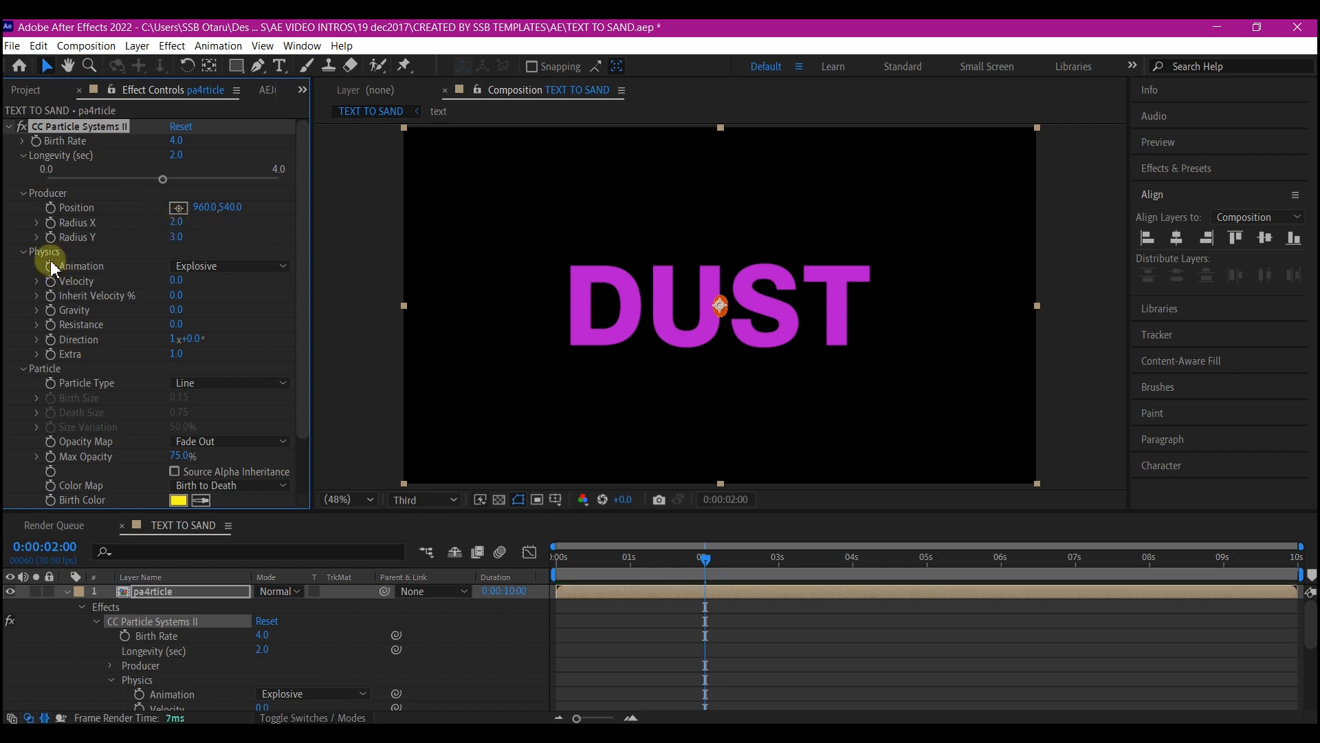
mouse_move(173, 245)
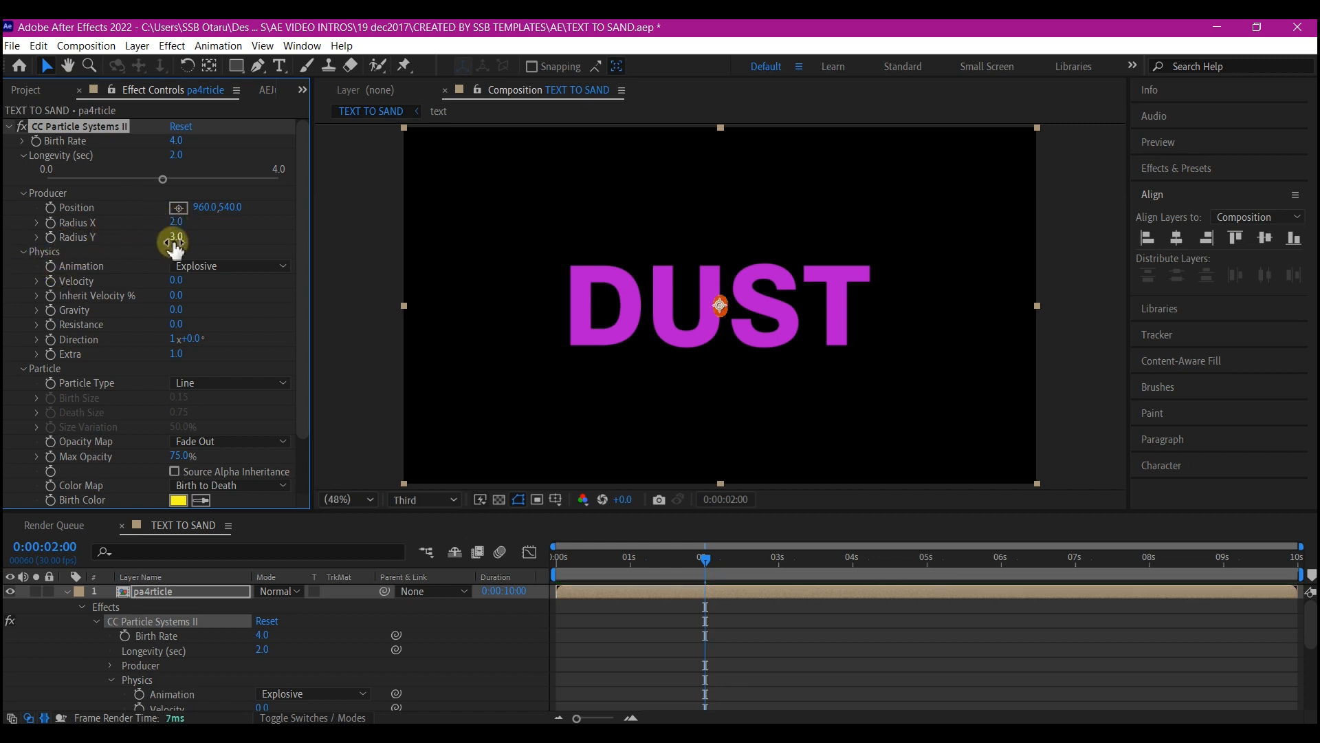
Set the emitter to Radius X 2, Radius Y 14 and keyframe Producer Position sweeping across DUST
double_click(178, 236)
text(14)
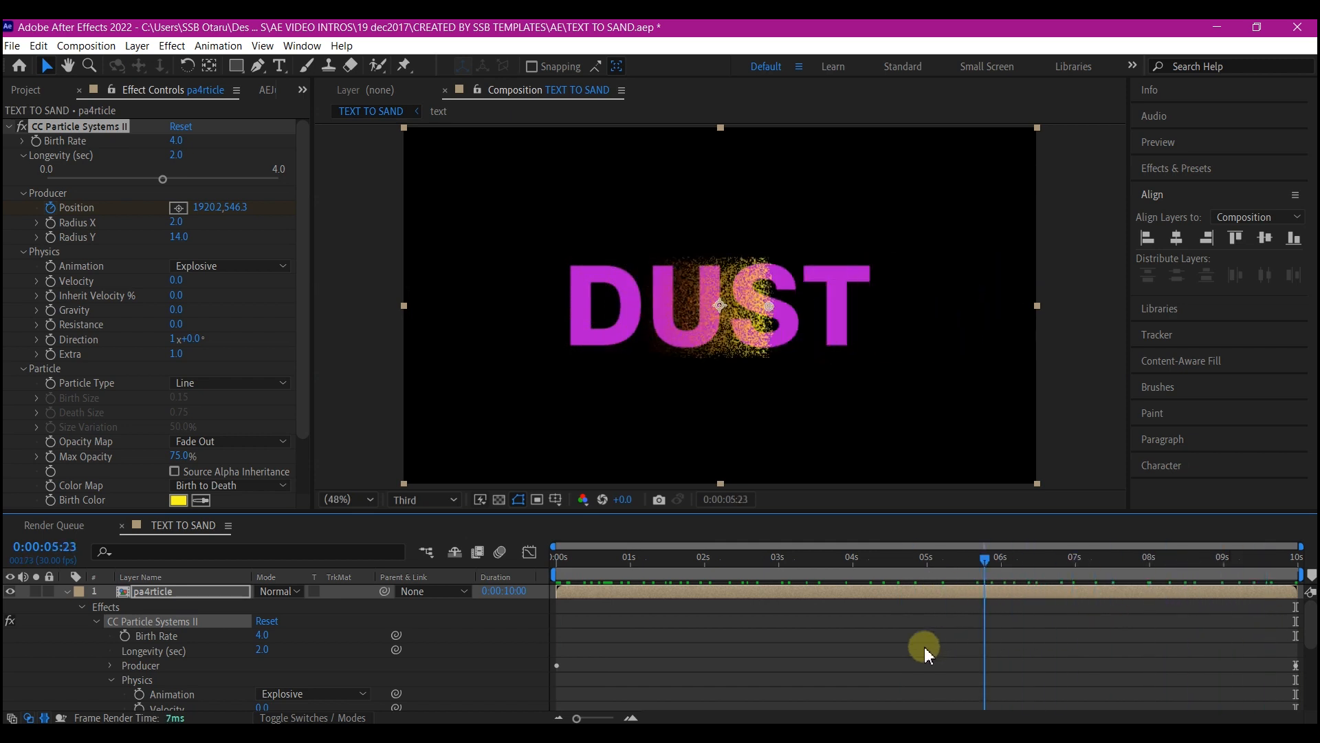
drag(984, 562, 887, 563)
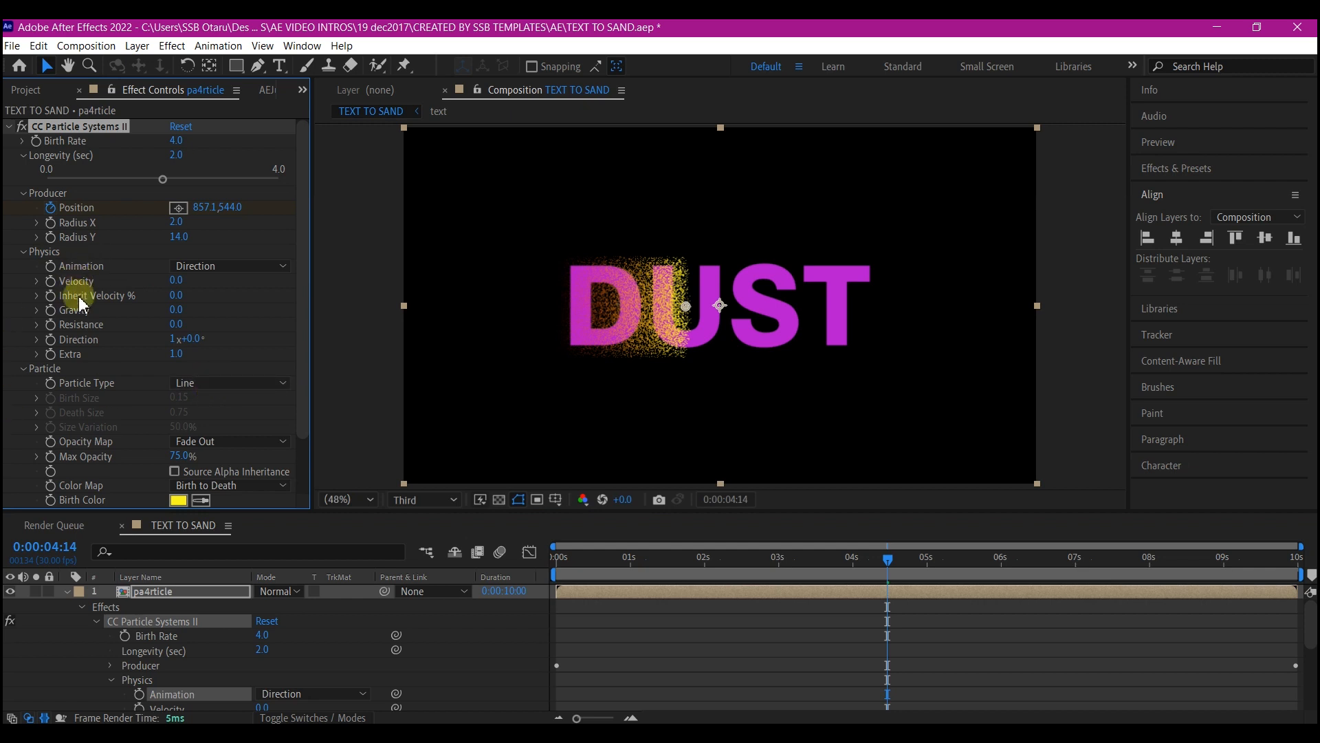
mouse_move(110, 286)
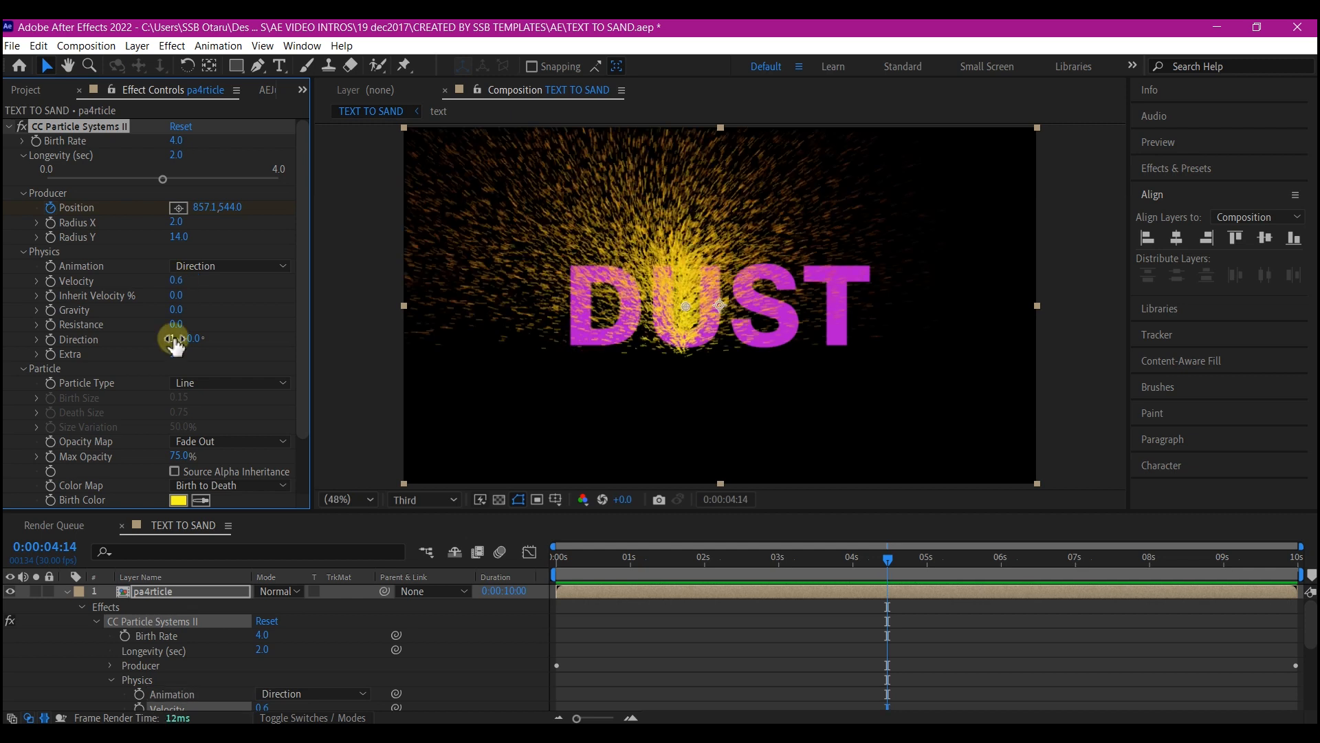
Set Direction to 253°, Extra to 0, with Velocity 0.6 and Gravity -0.3 for a leftward stream
click(177, 338)
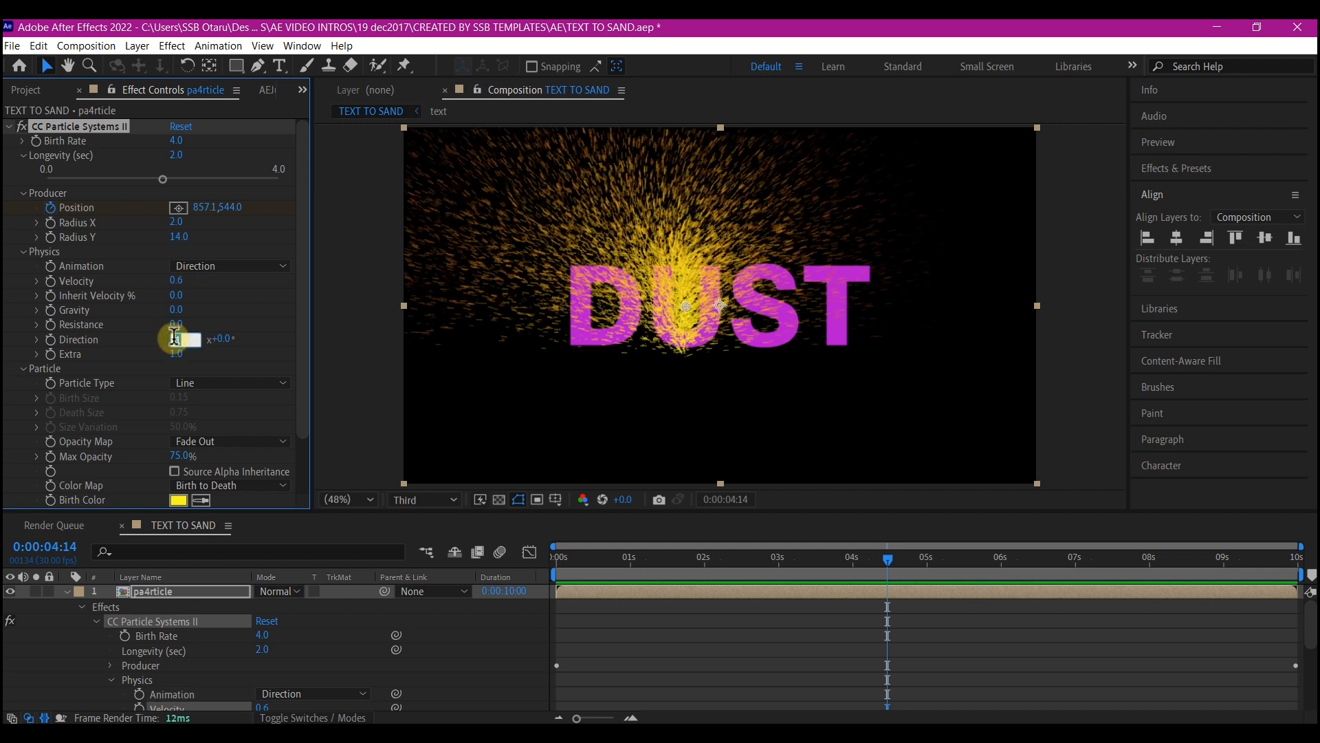
text(253)
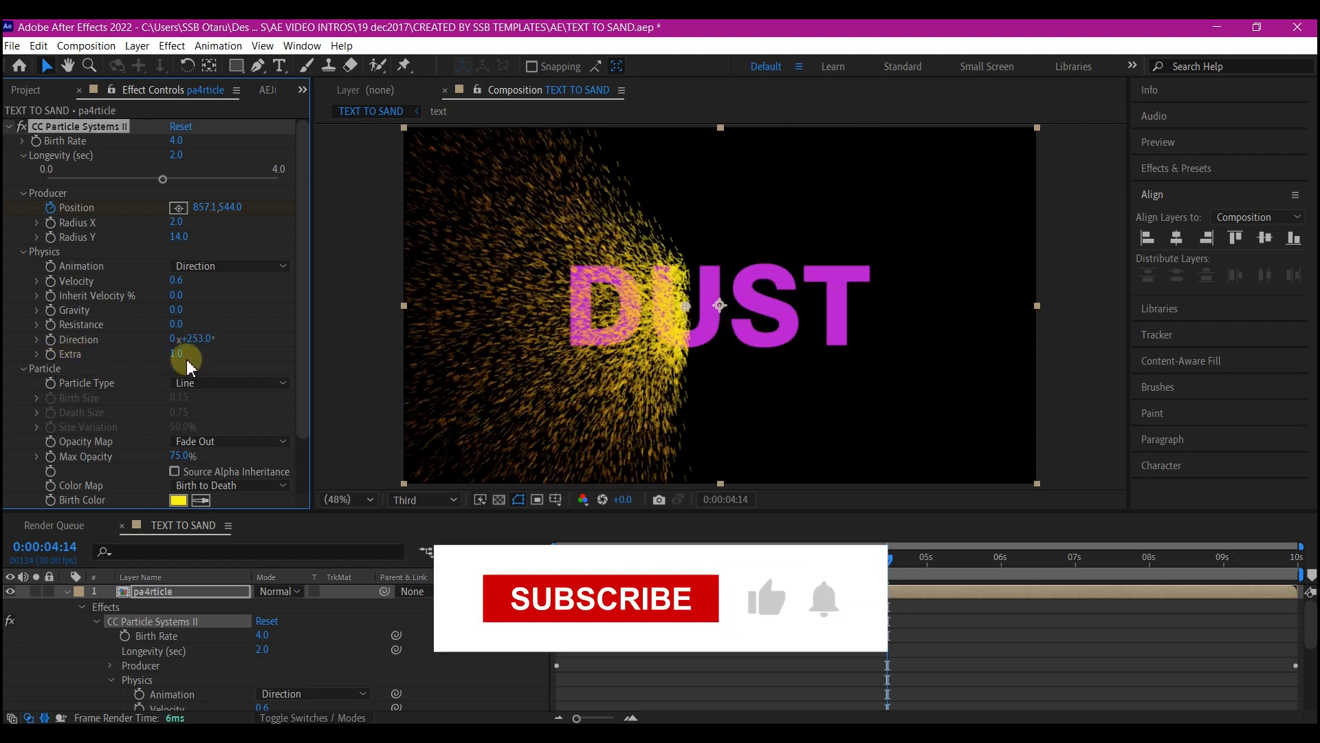
click(601, 598)
text(-0.3)
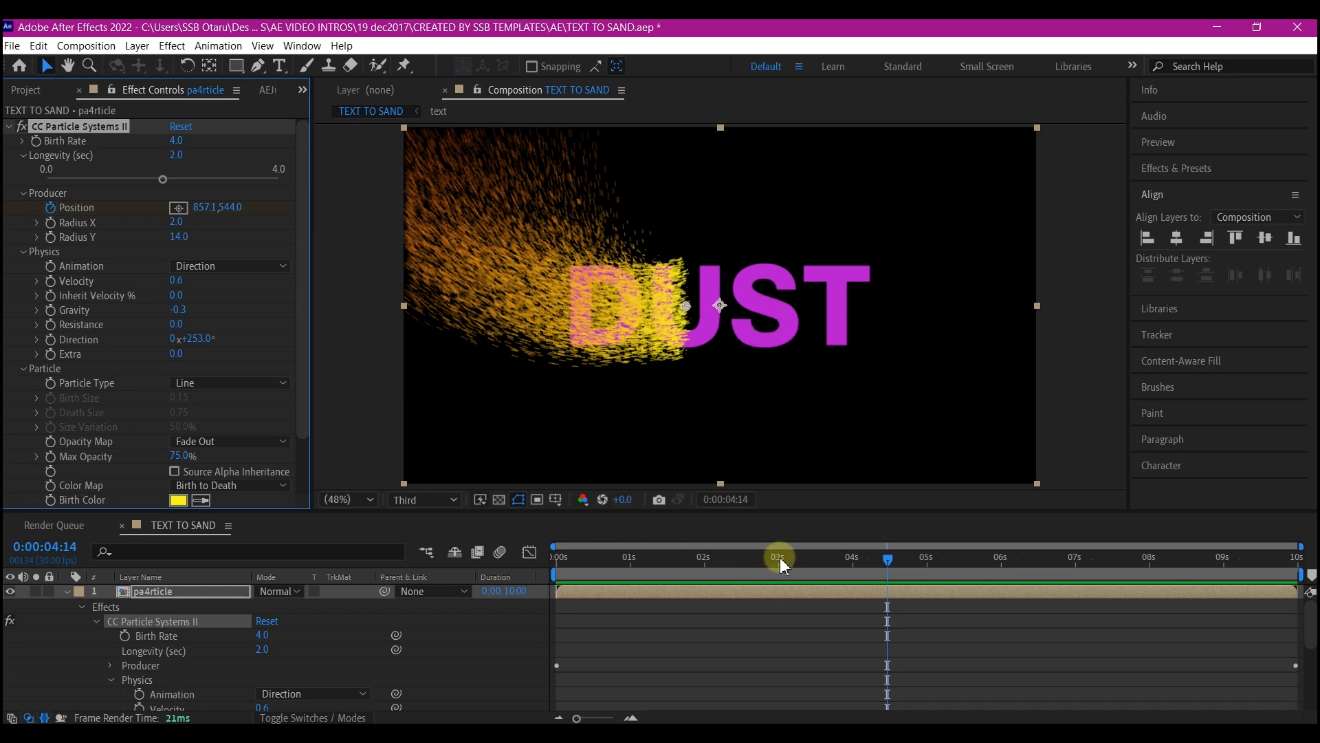
drag(778, 557, 766, 557)
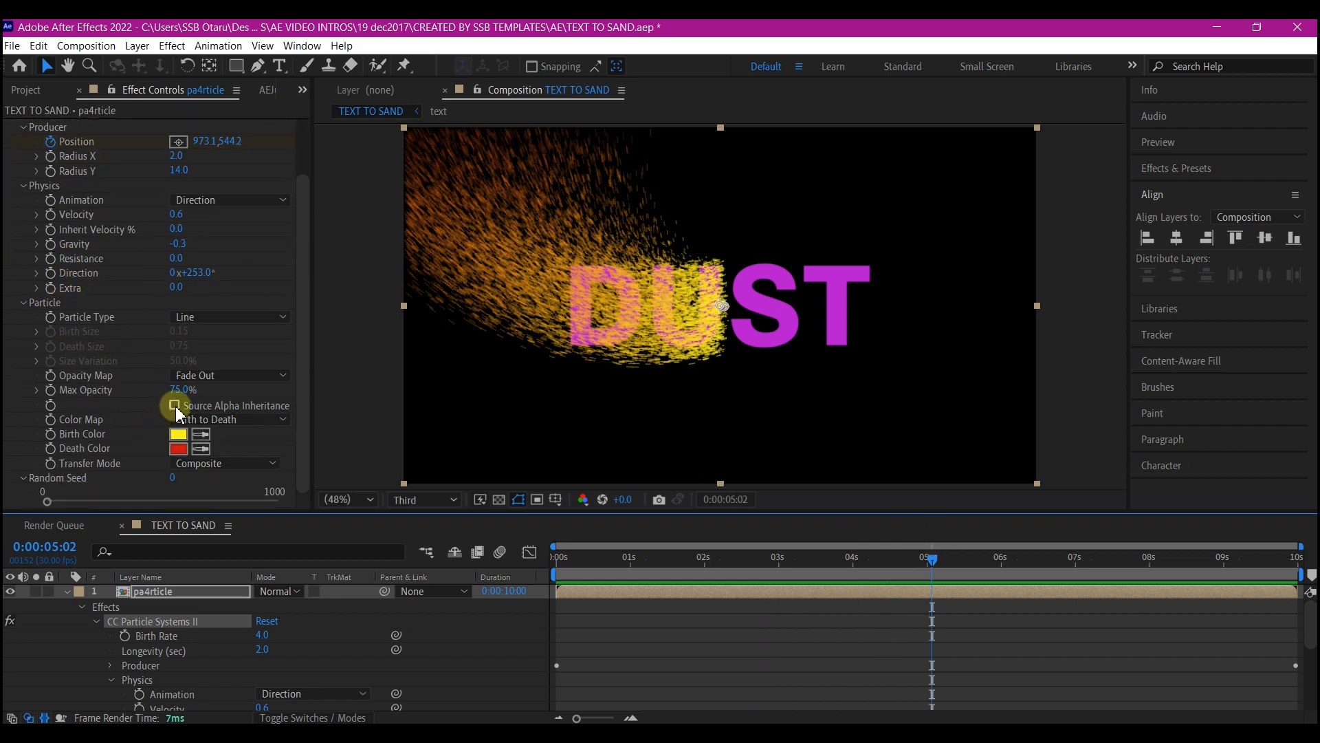
Enable Source Alpha Inheritance on the particles and preview the stream over DUST
click(178, 406)
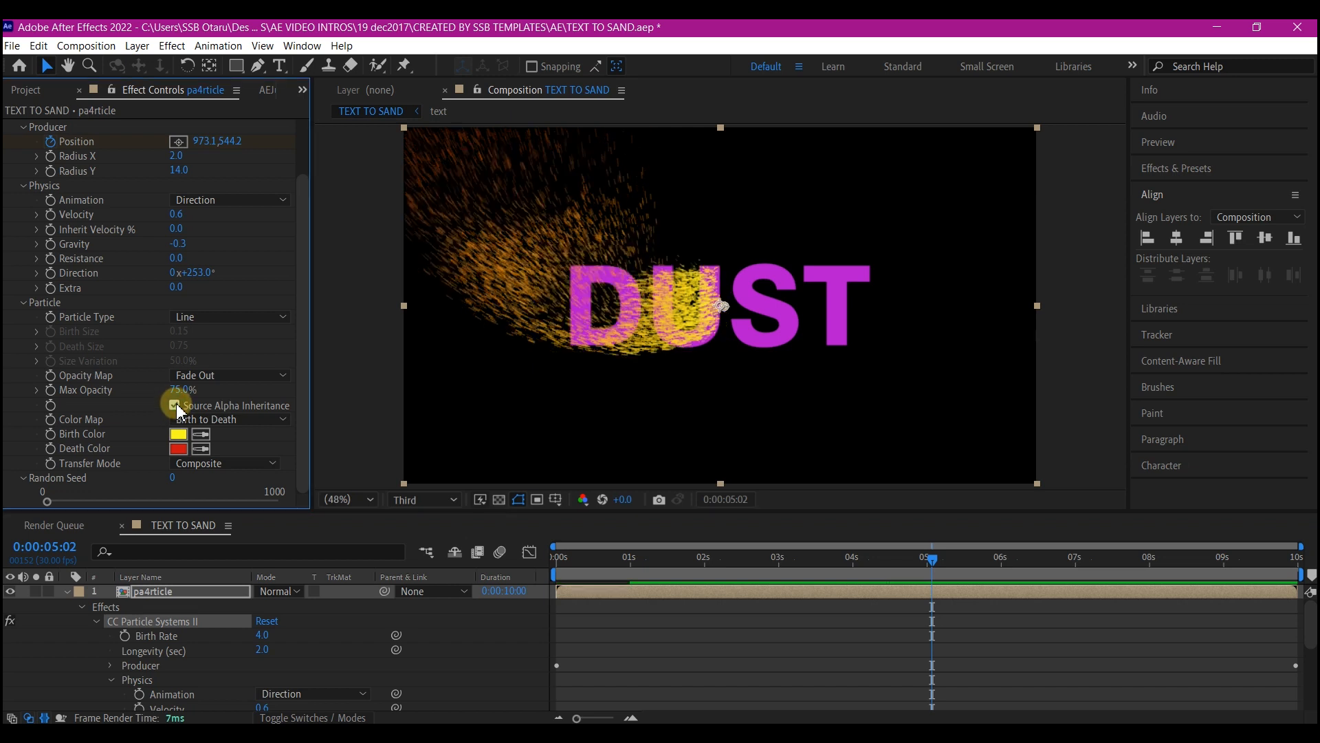
click(174, 404)
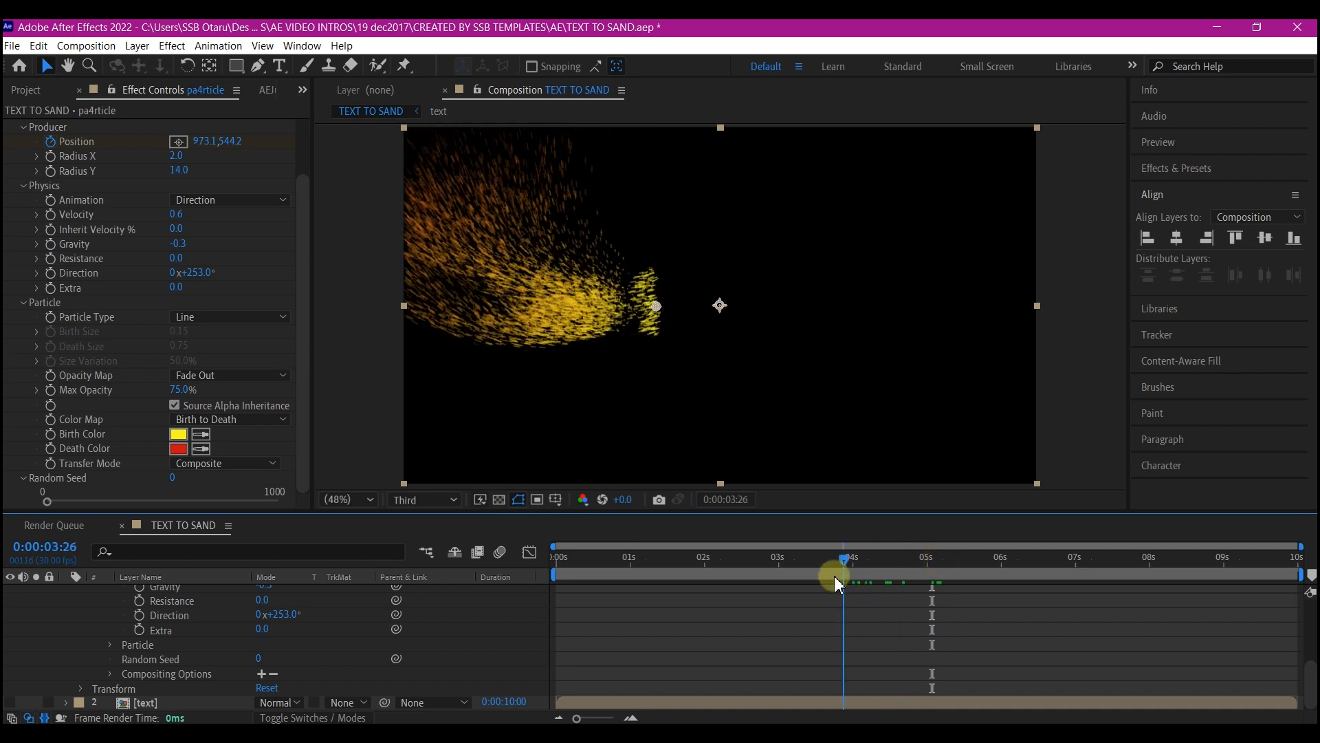
drag(842, 582, 831, 582)
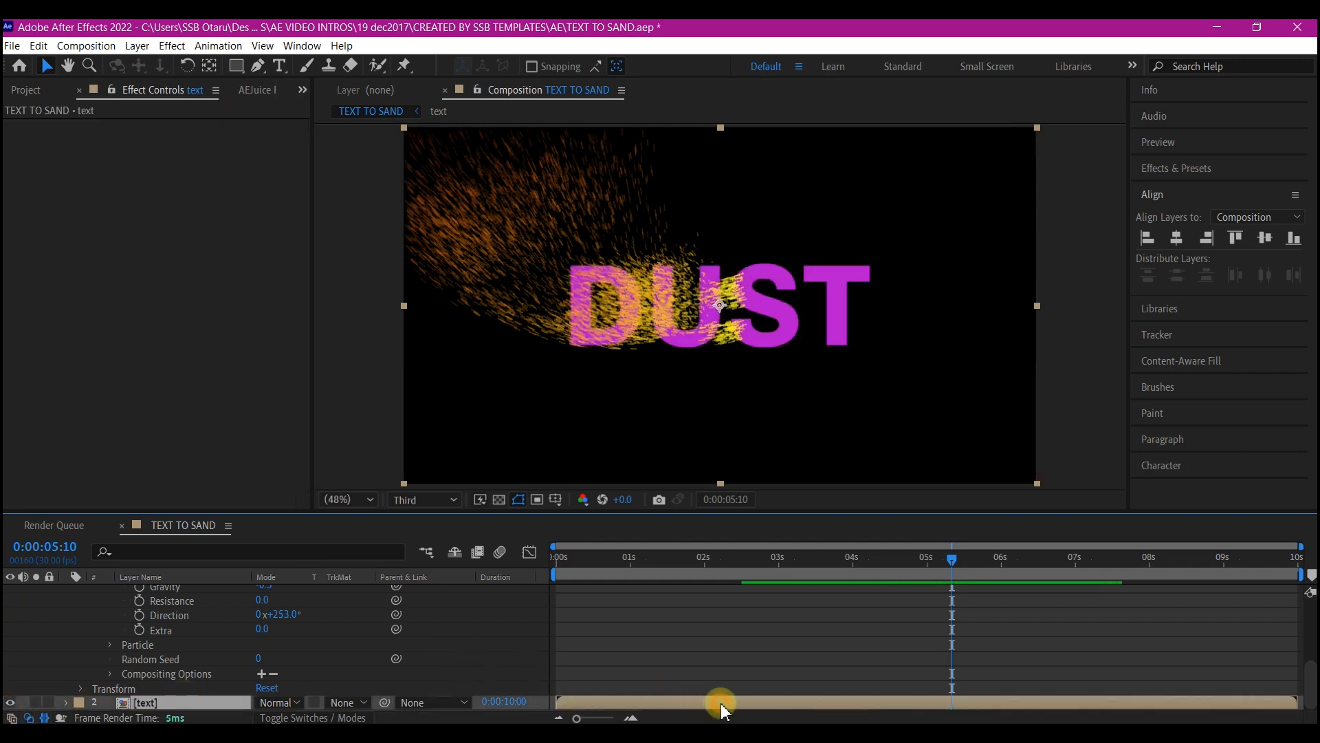
Apply a Fill effect to the text layer coloured cyan #00FFF5
click(722, 701)
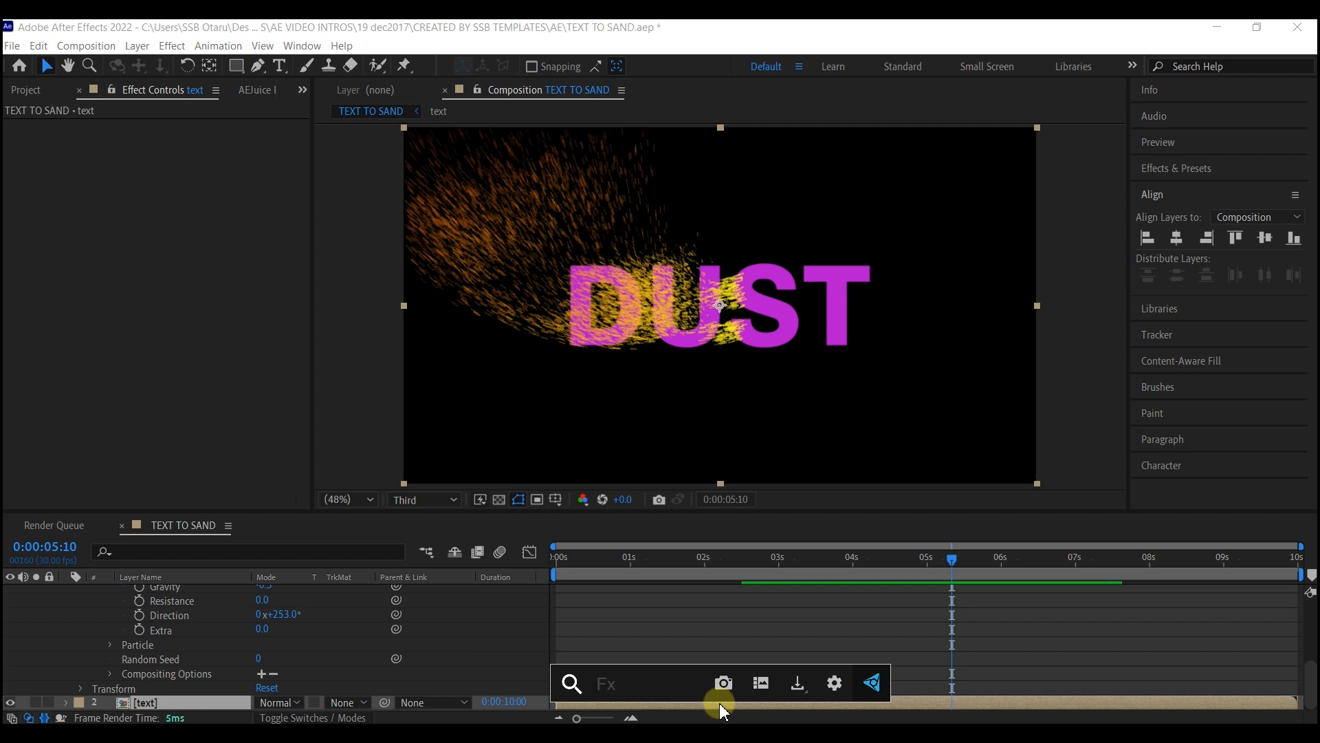
text(fill)
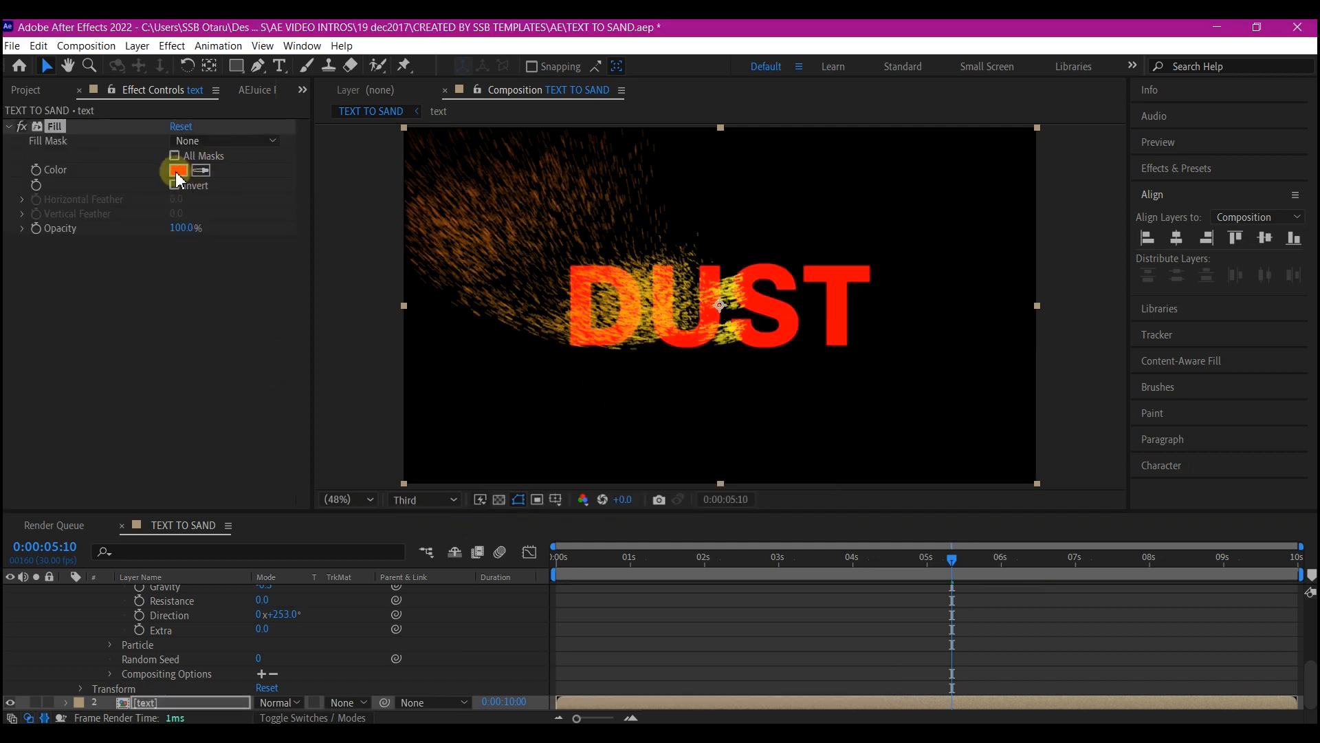
click(177, 171)
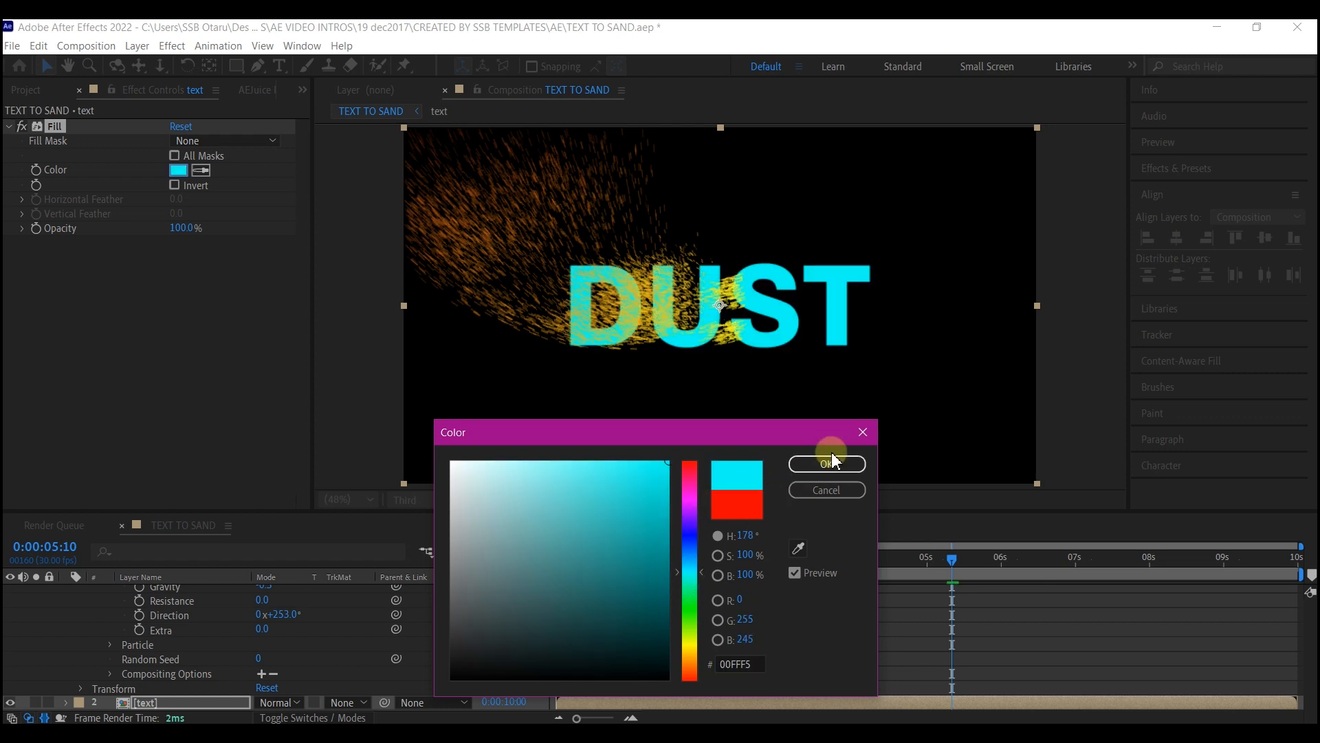
click(827, 463)
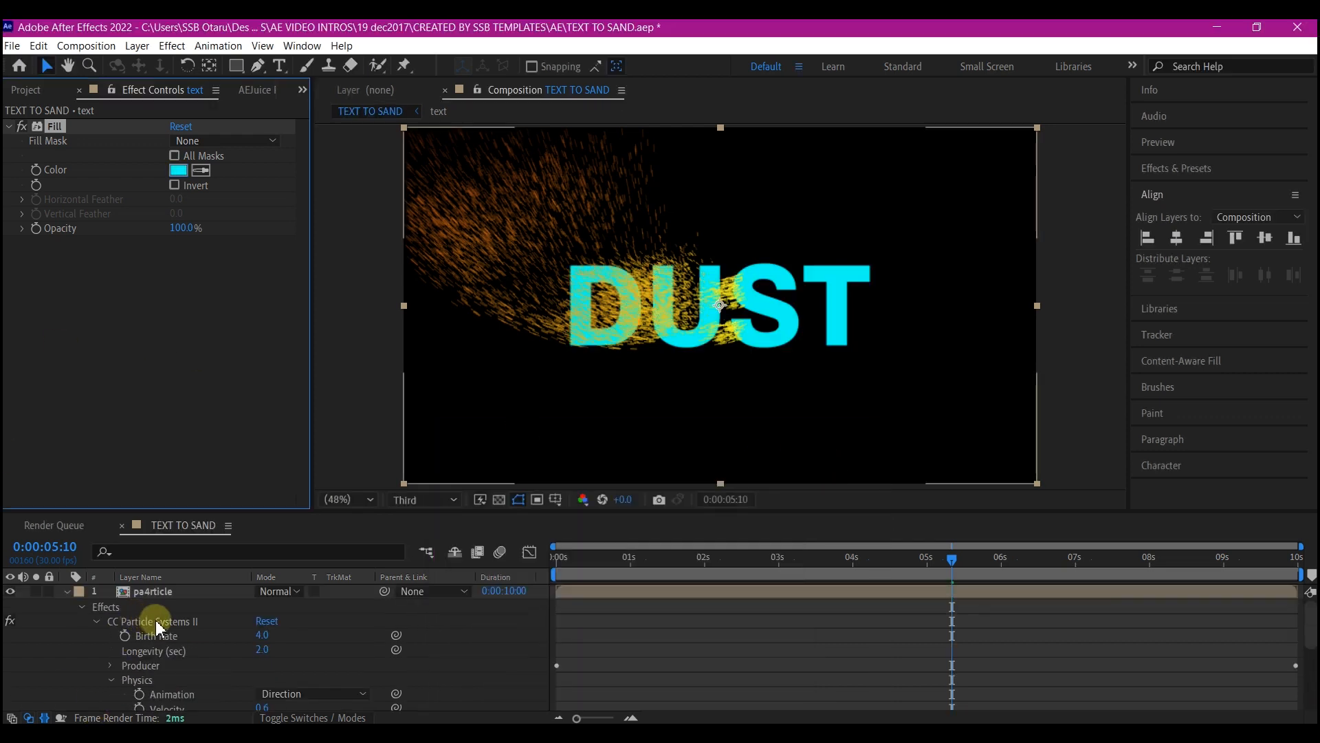
Sample the cyan DUST text as the particles' Birth Color on pa4rticle
click(155, 620)
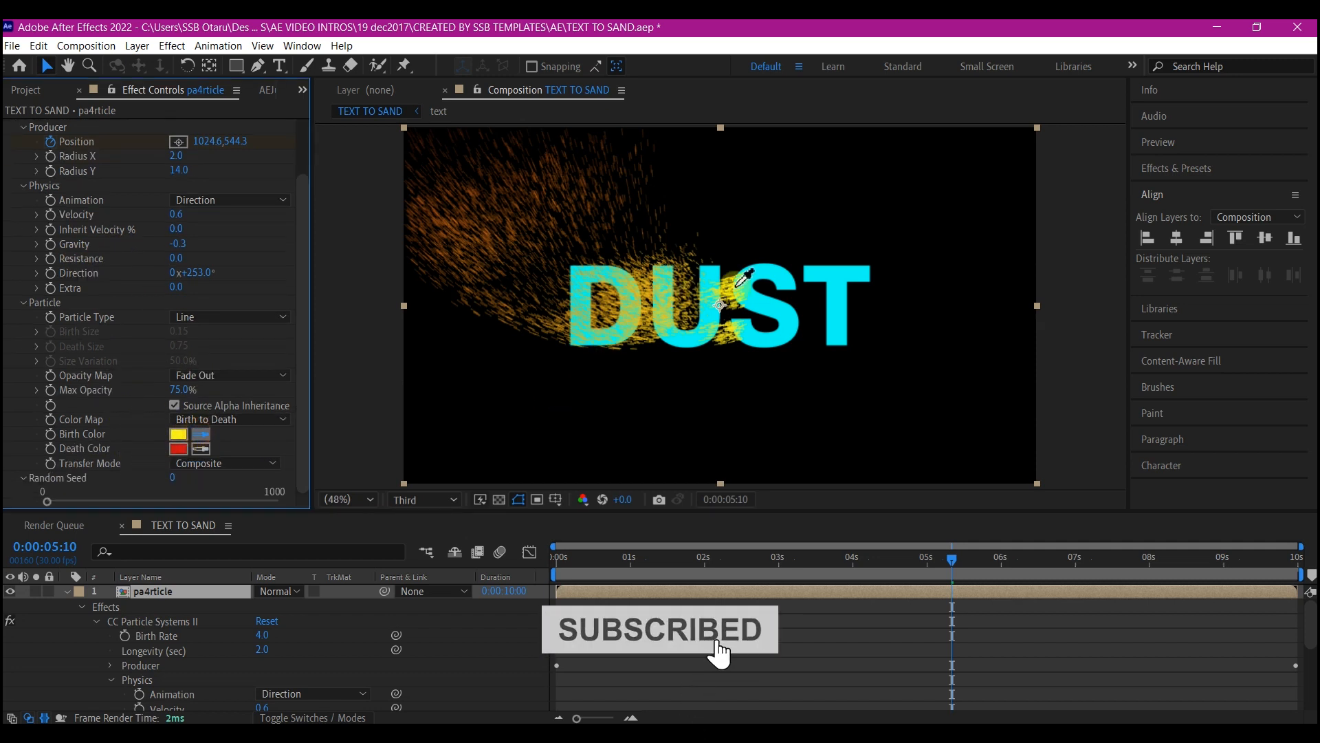
click(177, 434)
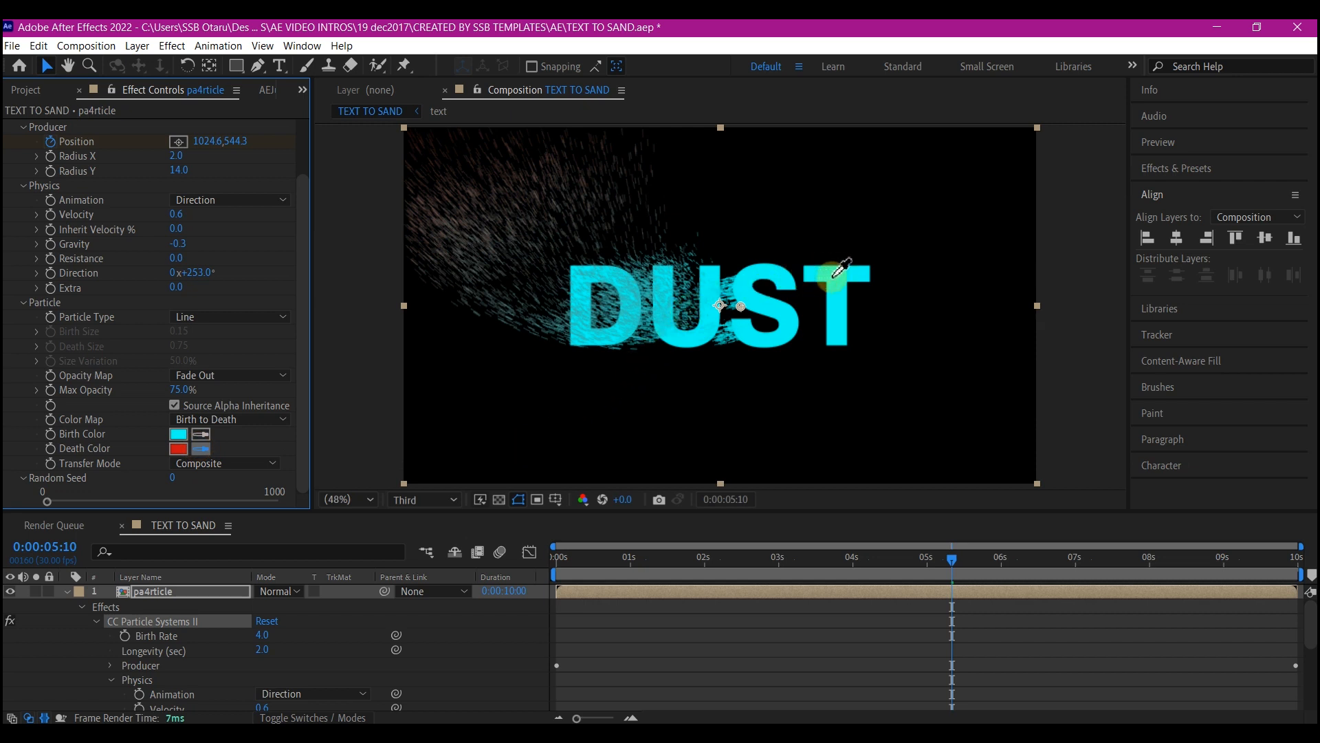
right_click(143, 674)
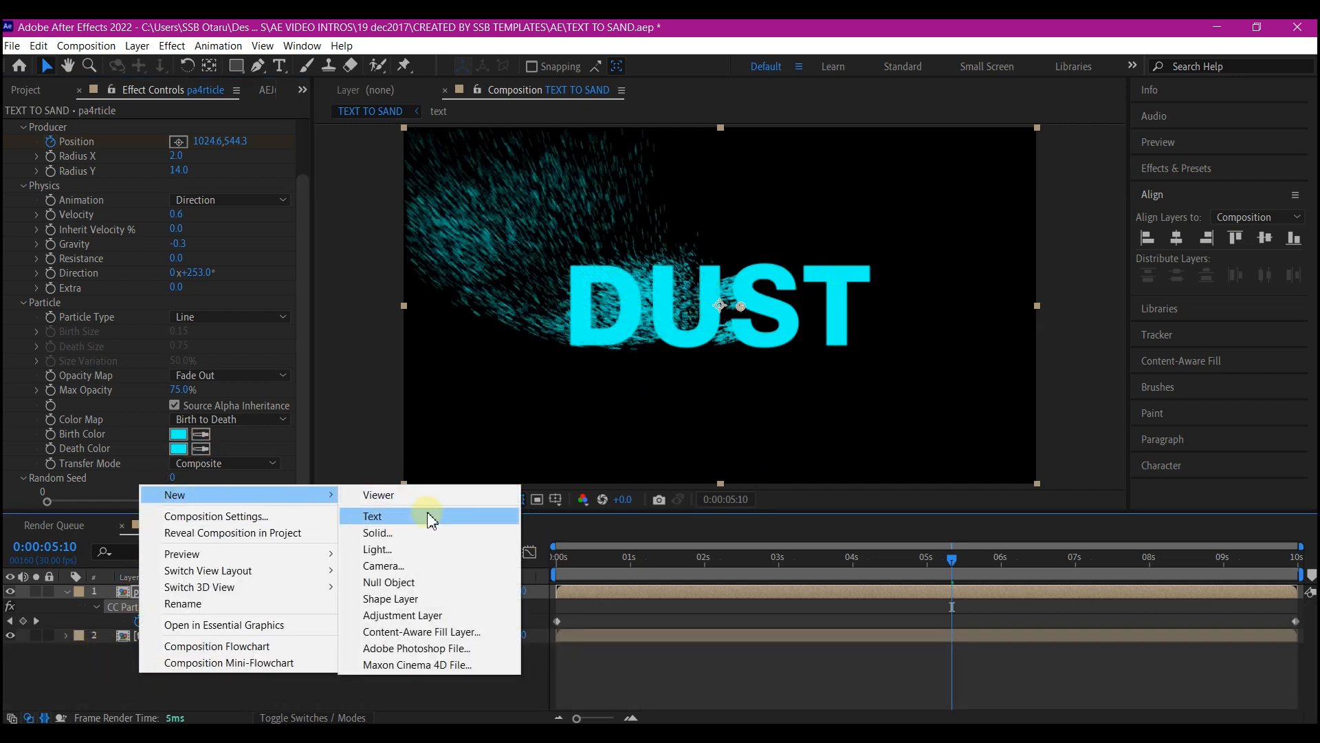
Create a comp-sized White Solid 1 layer
click(377, 532)
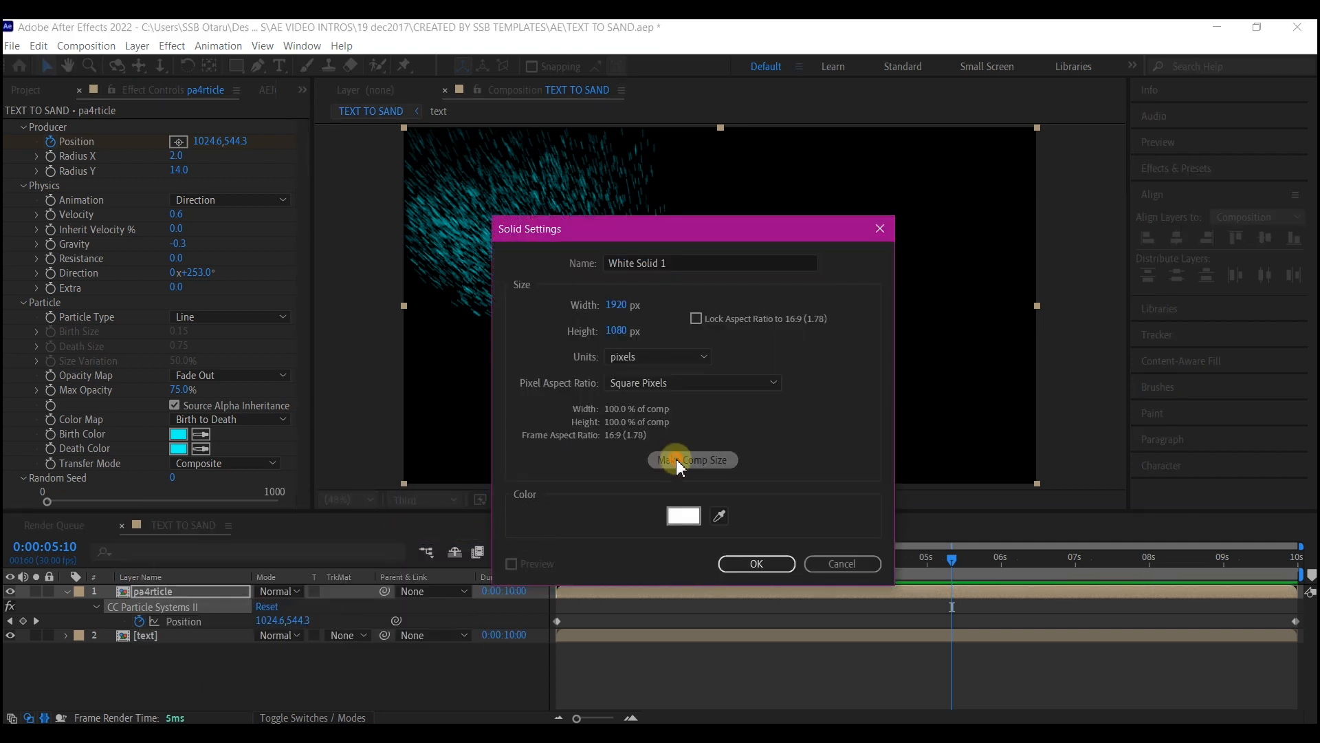
click(755, 564)
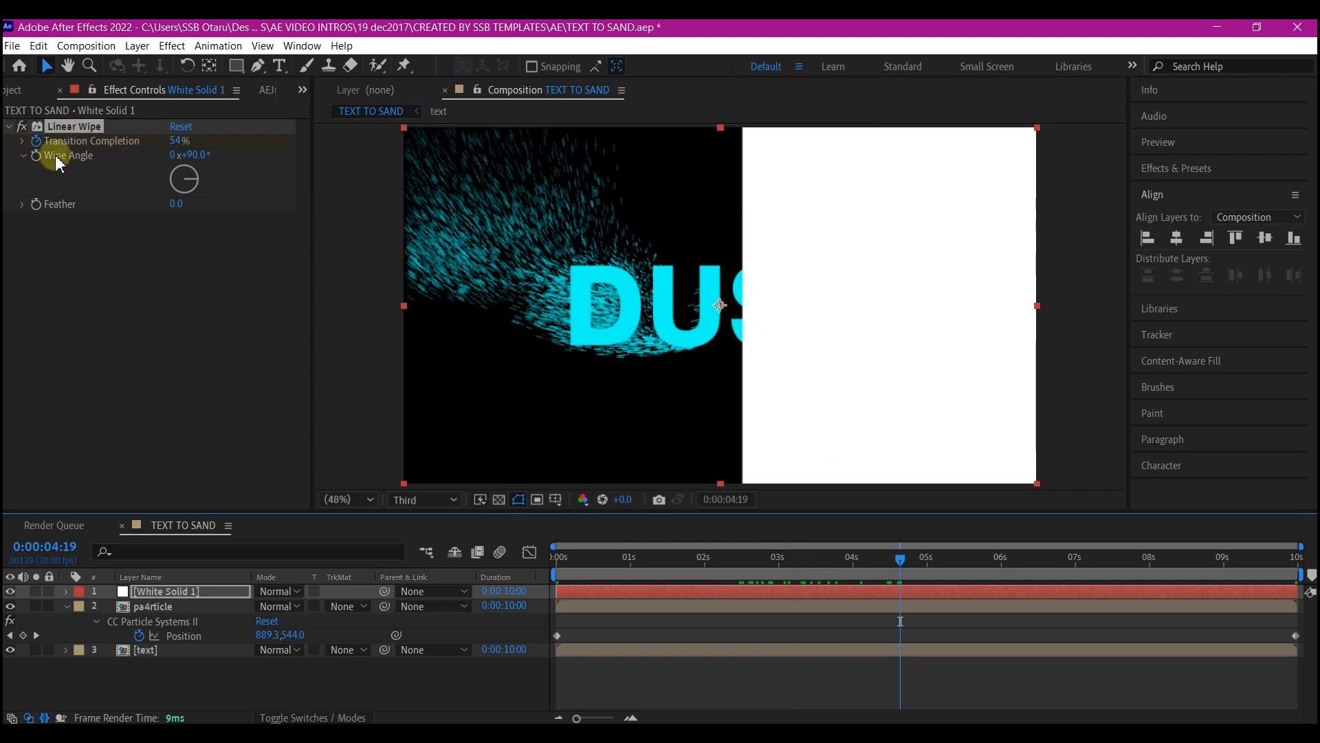
Set Linear Wipe angle with Feather 100 and drive Turbulent Displace Evolution with a time expression
click(190, 156)
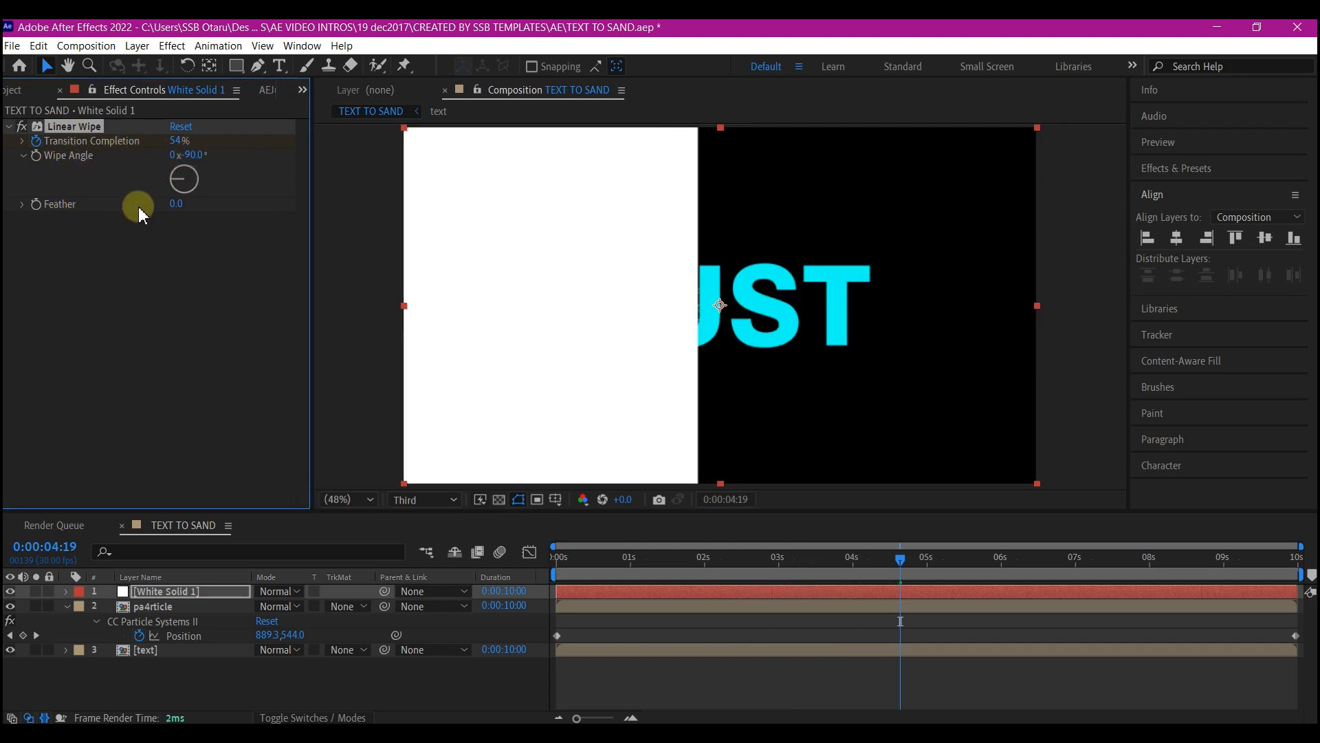
click(176, 204)
text(100)
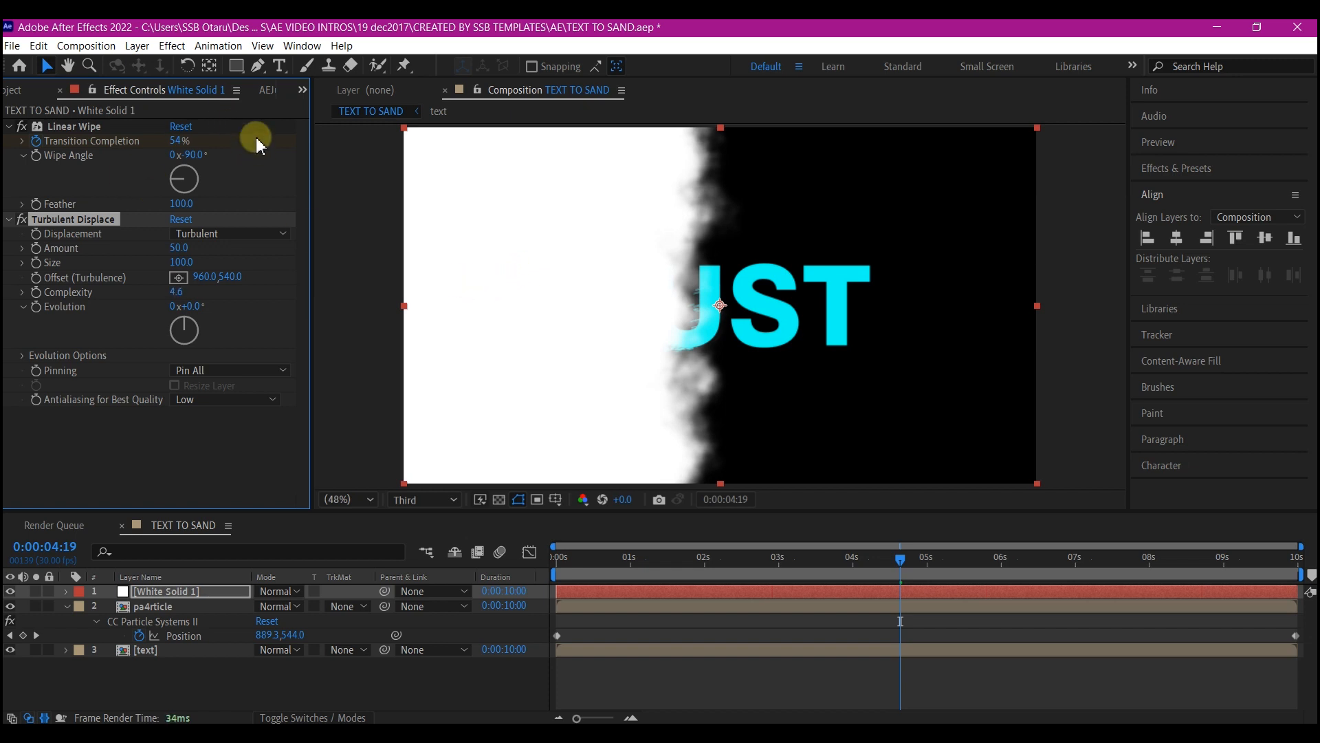
mouse_move(42, 337)
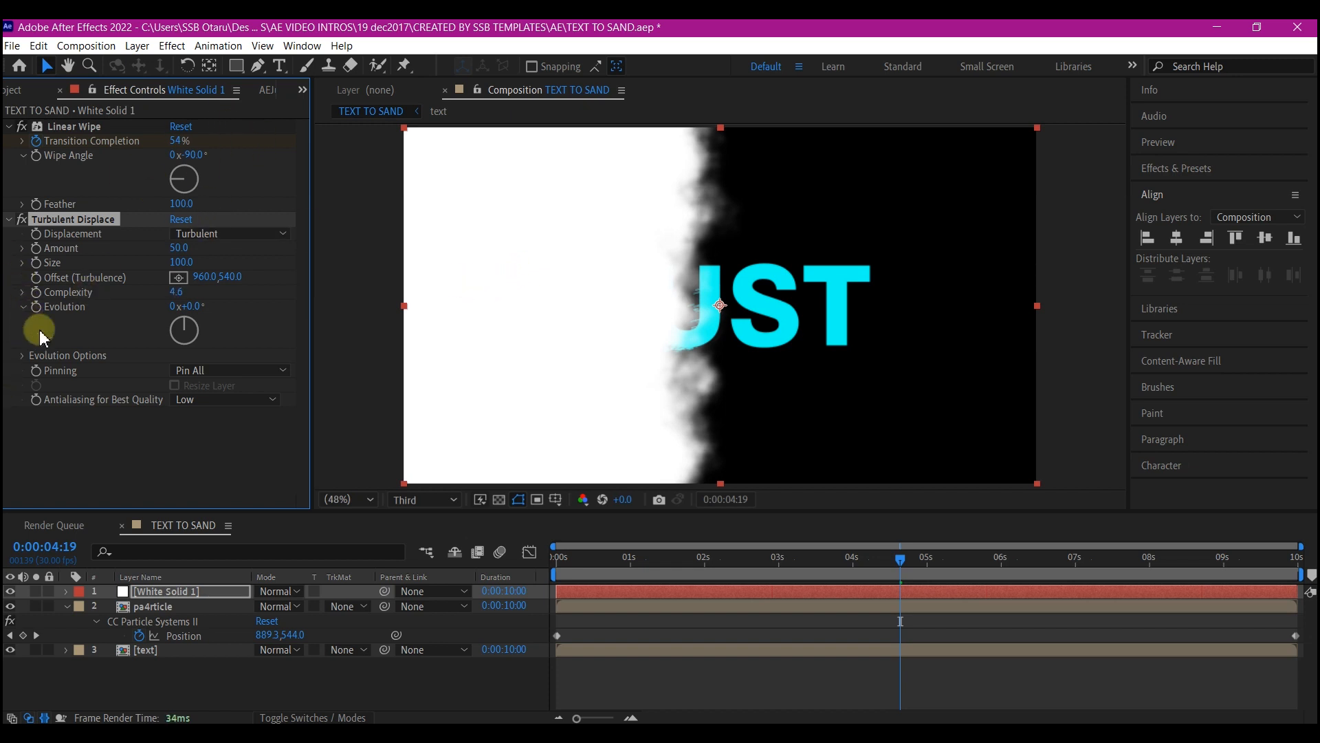
mouse_move(38, 317)
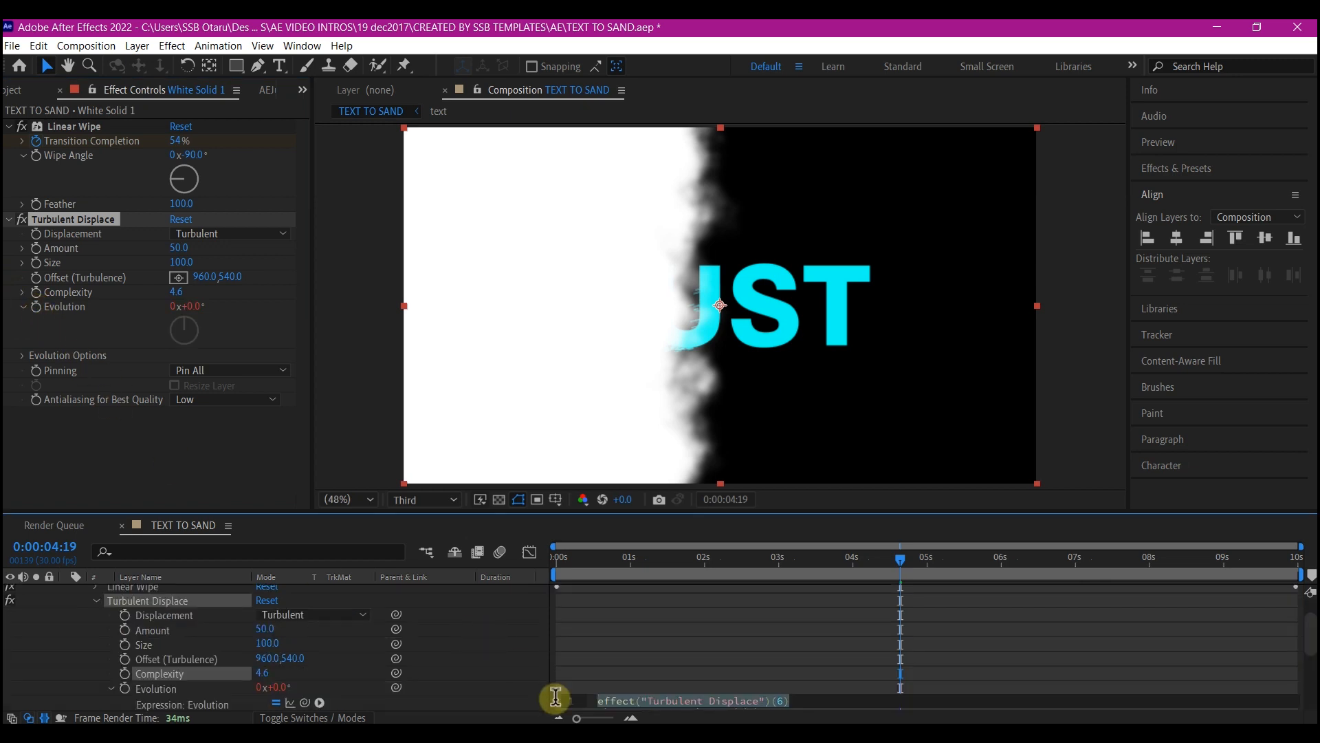
text(ticle)
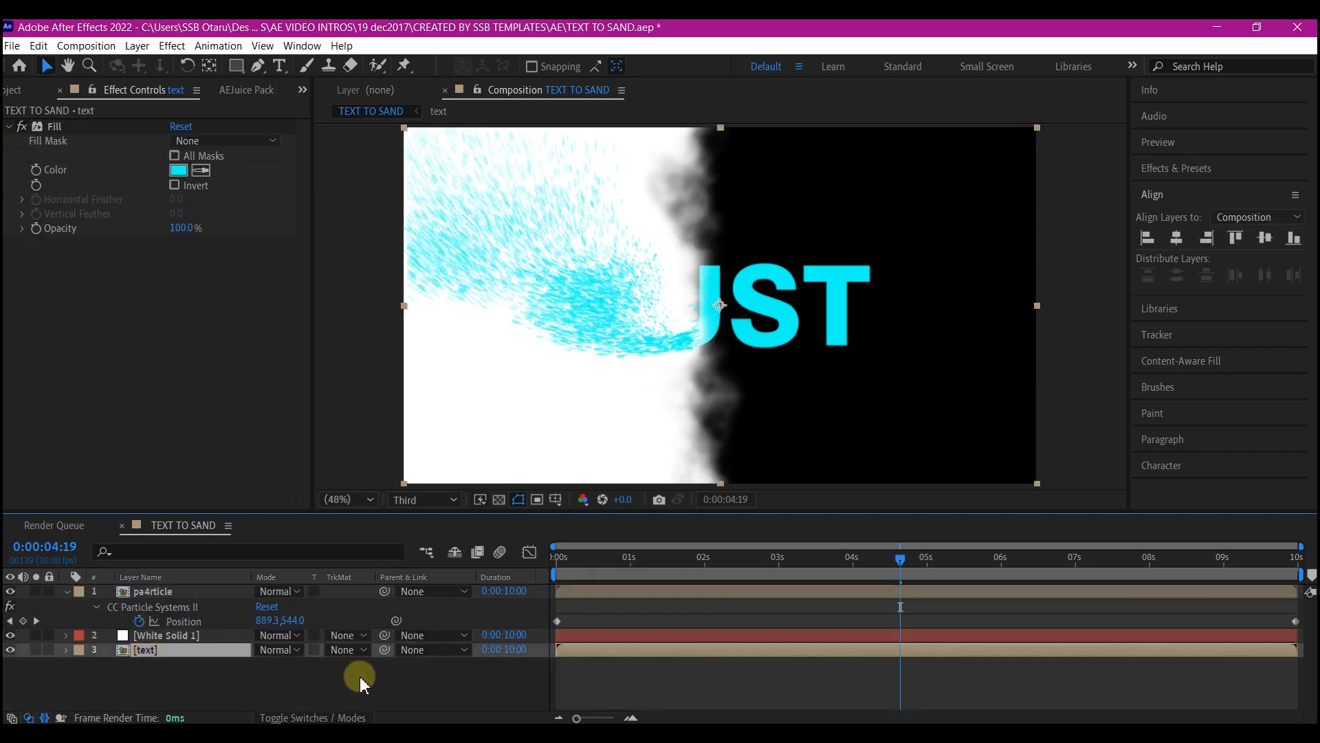
Set the text layer's track matte to Luma Inverted Matte 'White Solid 1'
click(346, 650)
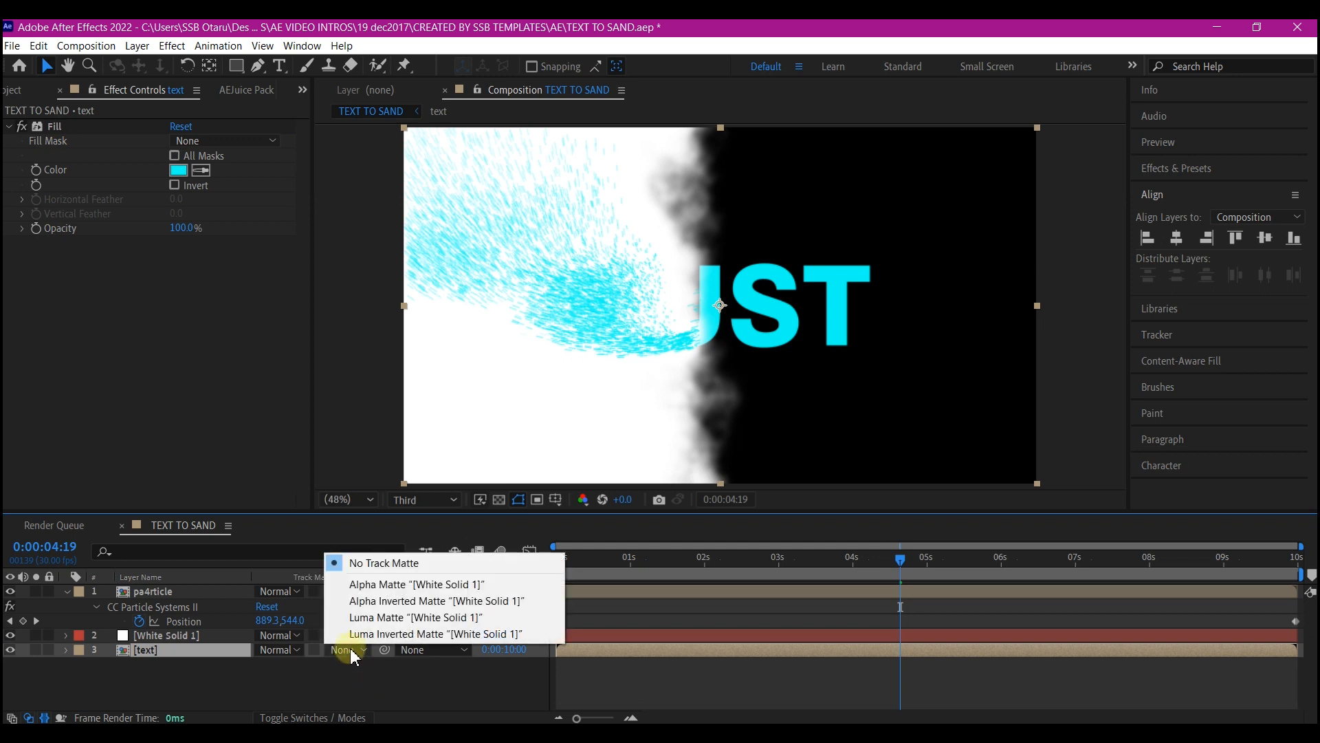
click(436, 633)
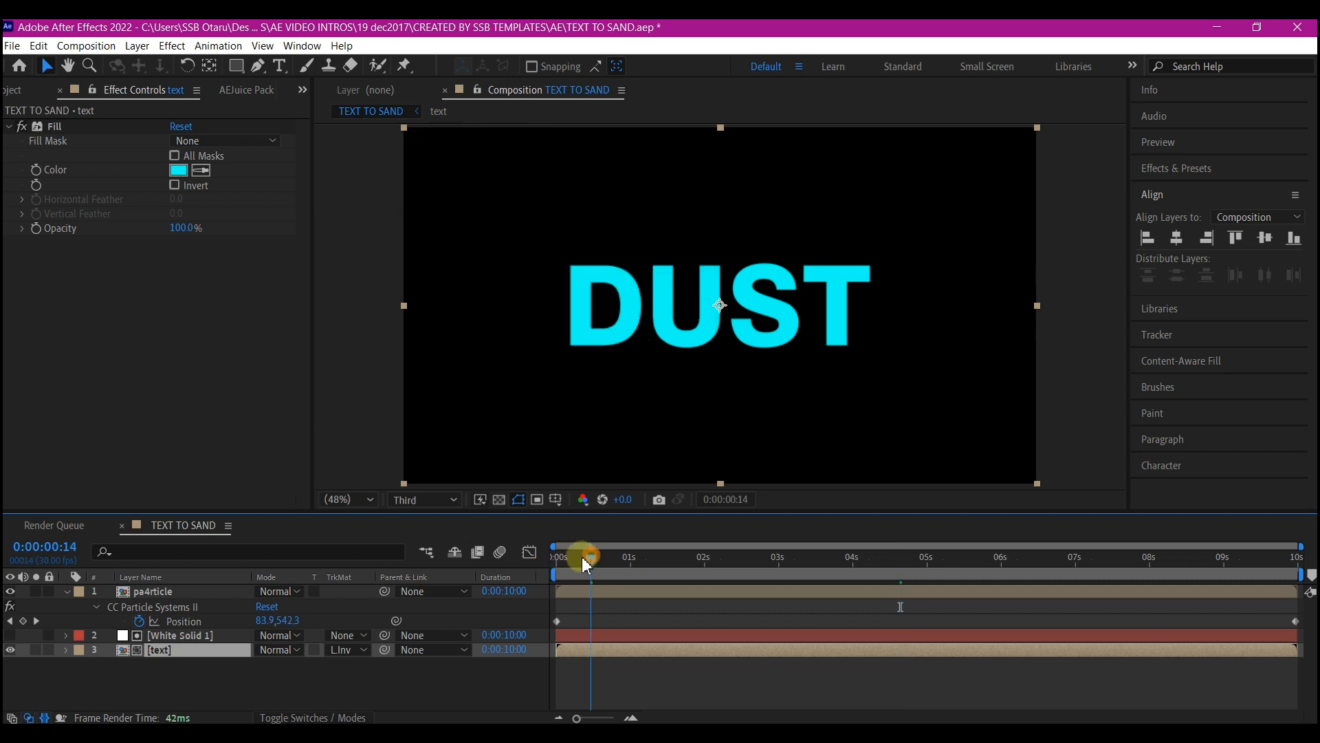
Scrub through the timeline to watch the DUST letters dissolve into particles
drag(586, 556, 754, 555)
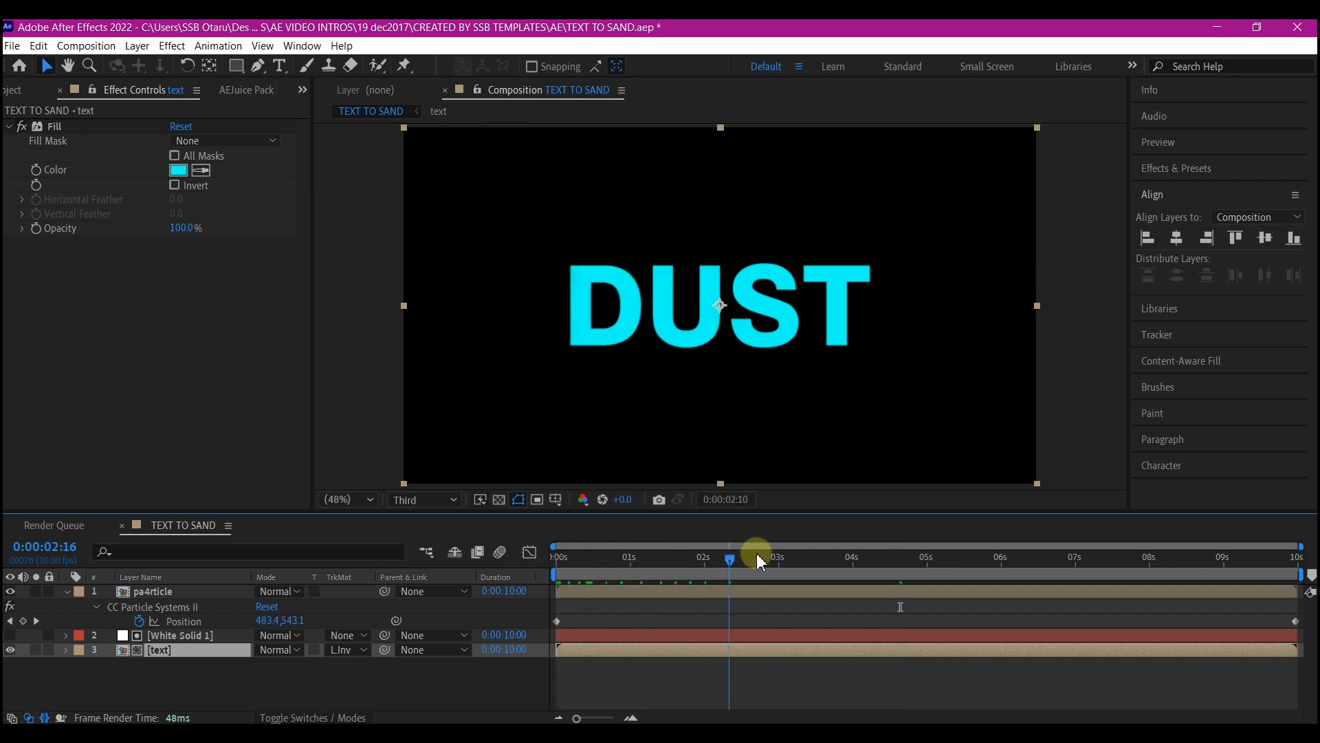
drag(729, 557, 925, 557)
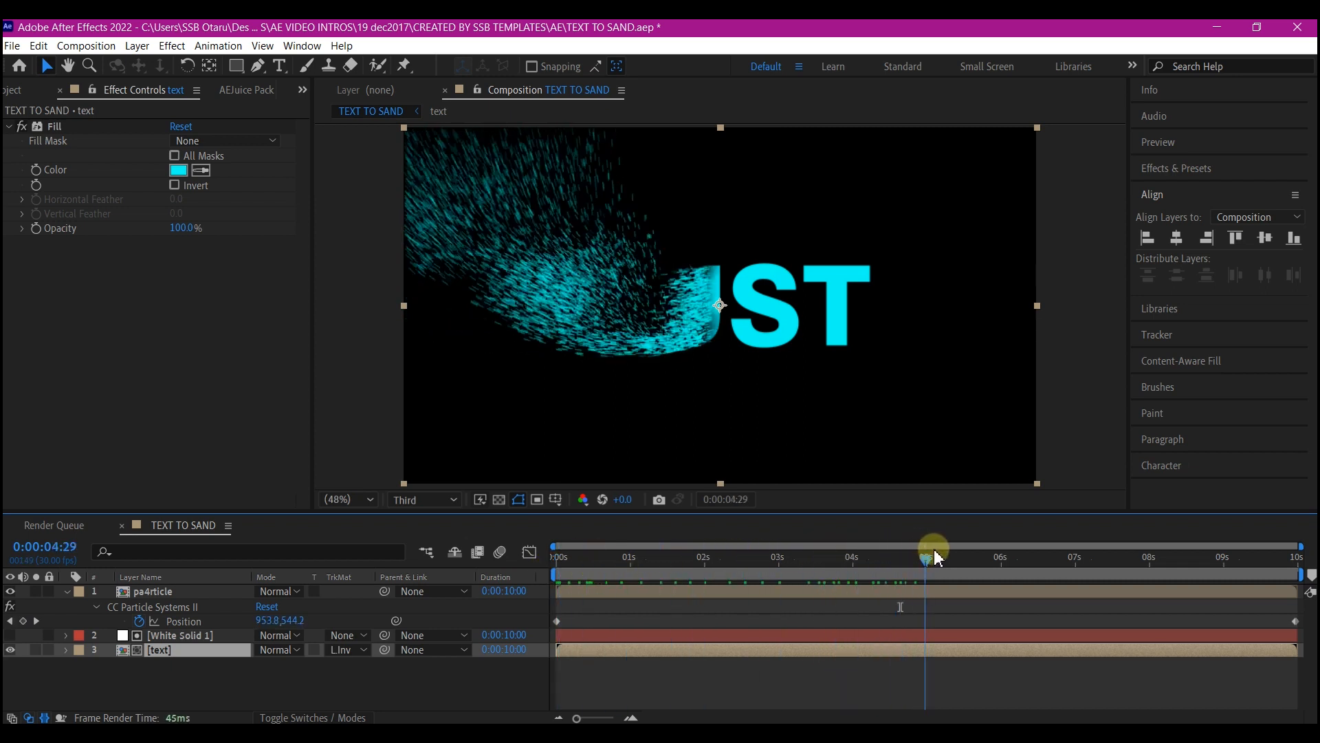
drag(926, 551, 1011, 551)
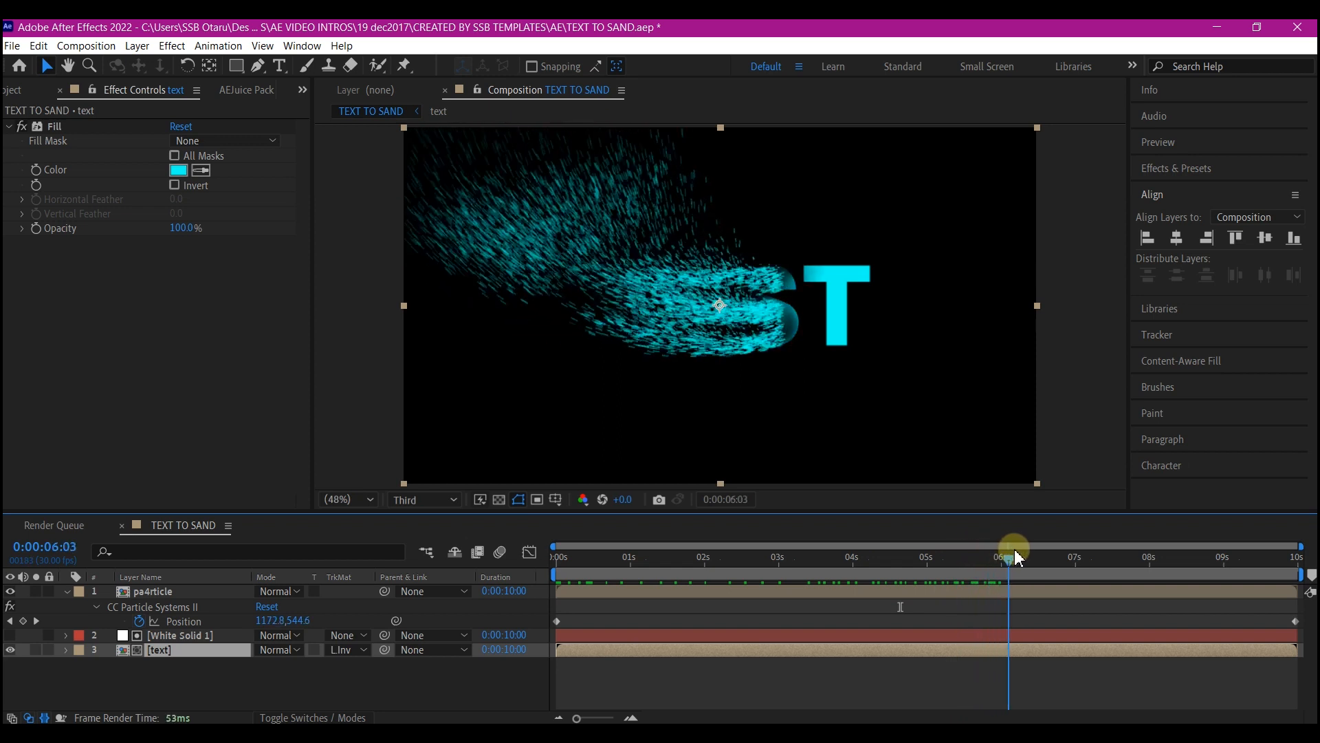
drag(1008, 555, 1090, 556)
text(v)
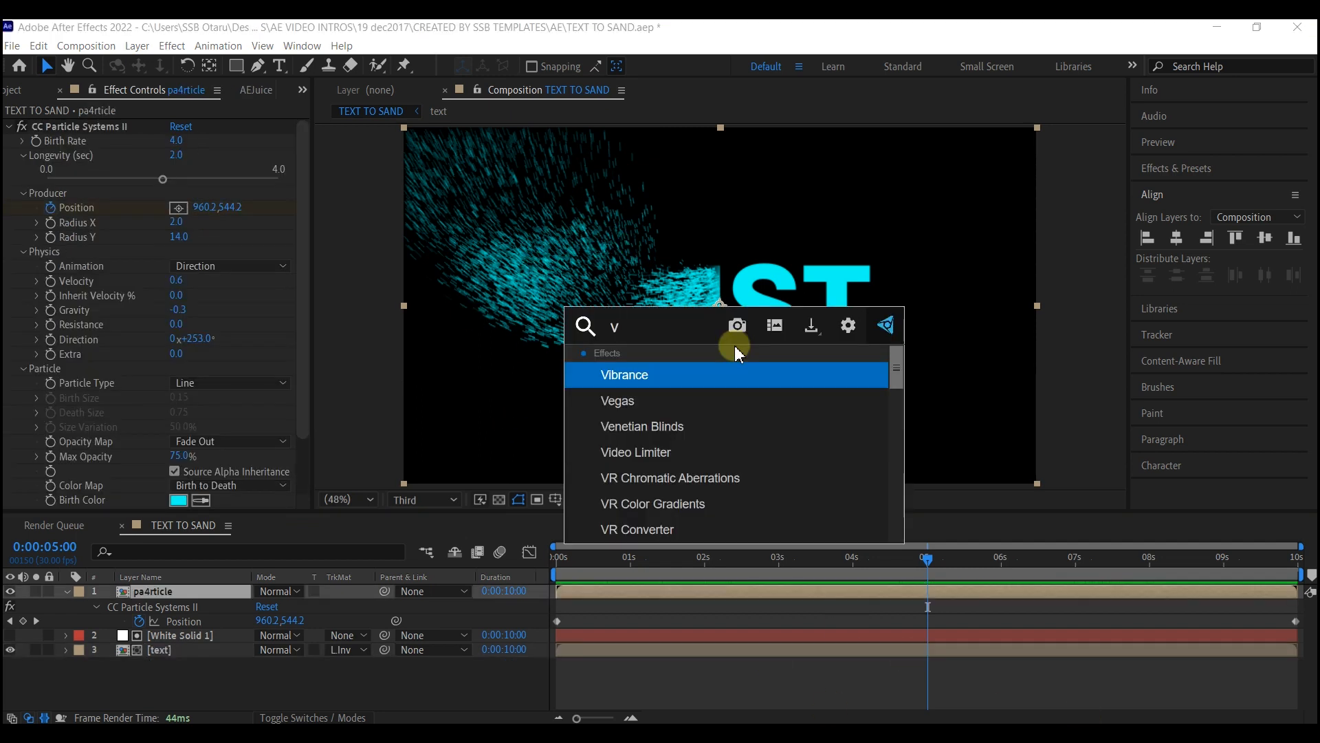
Apply CC Vector Blur with Amount 120 to the pa4rticle layer
text(cc)
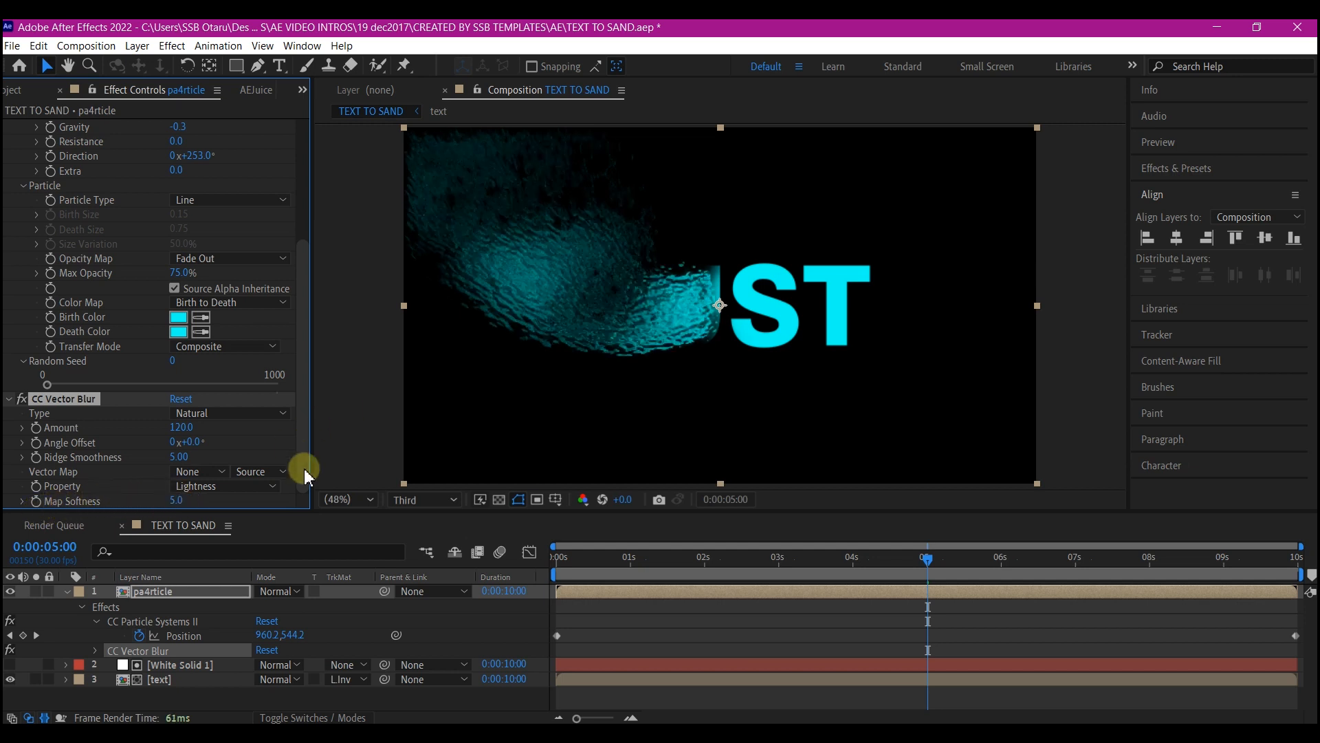
mouse_move(458, 416)
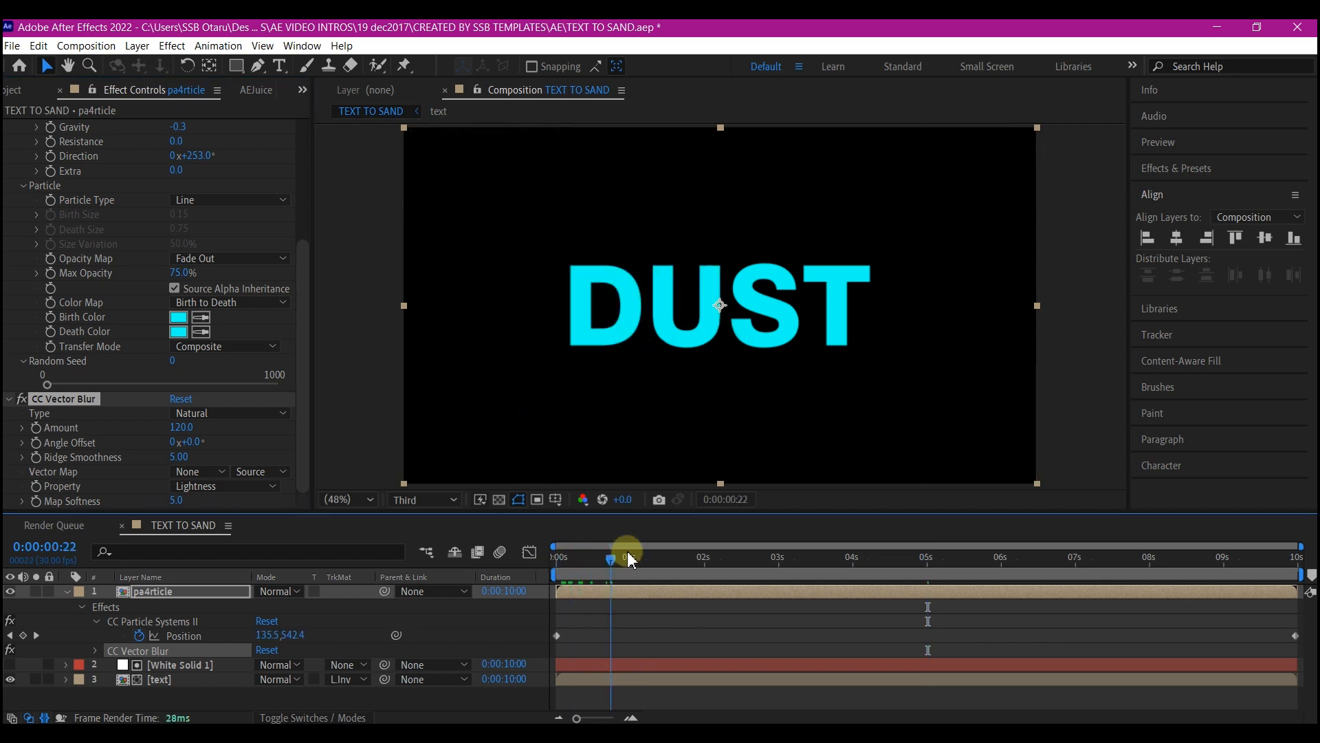
drag(614, 557, 810, 557)
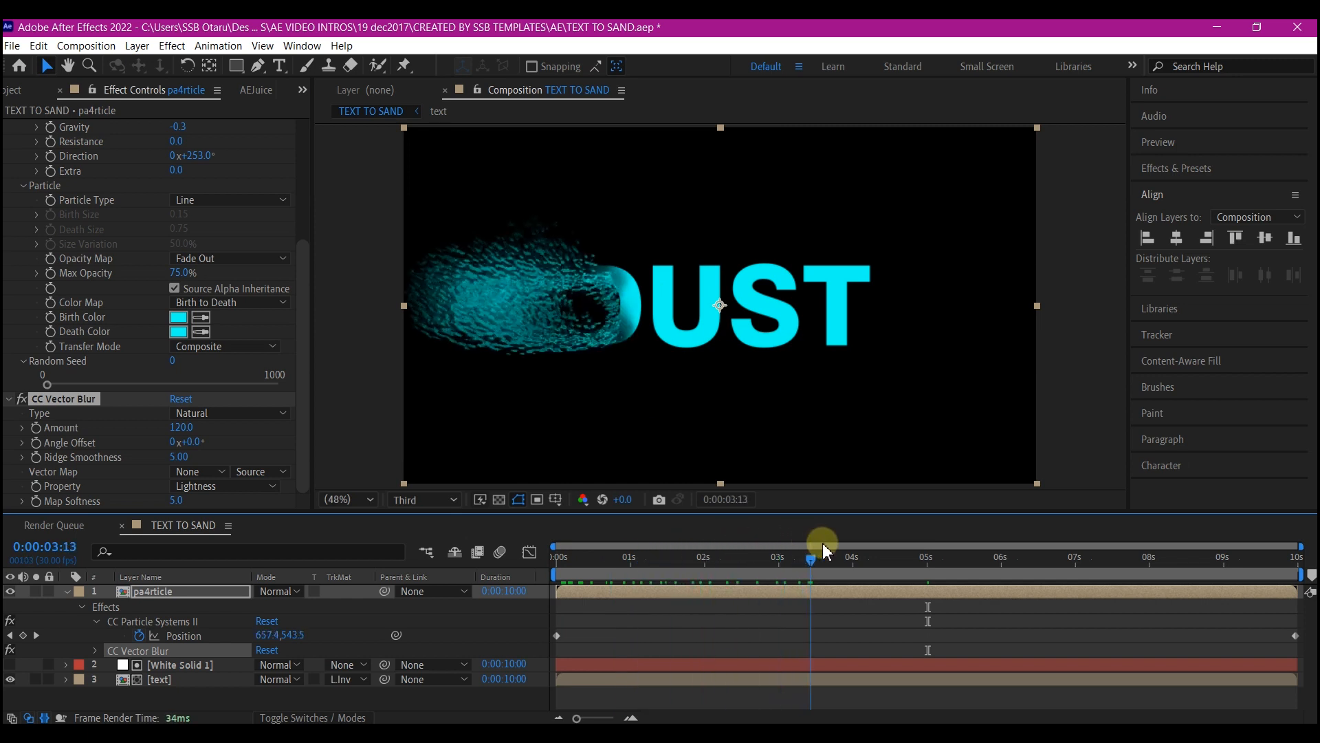
drag(821, 556, 991, 555)
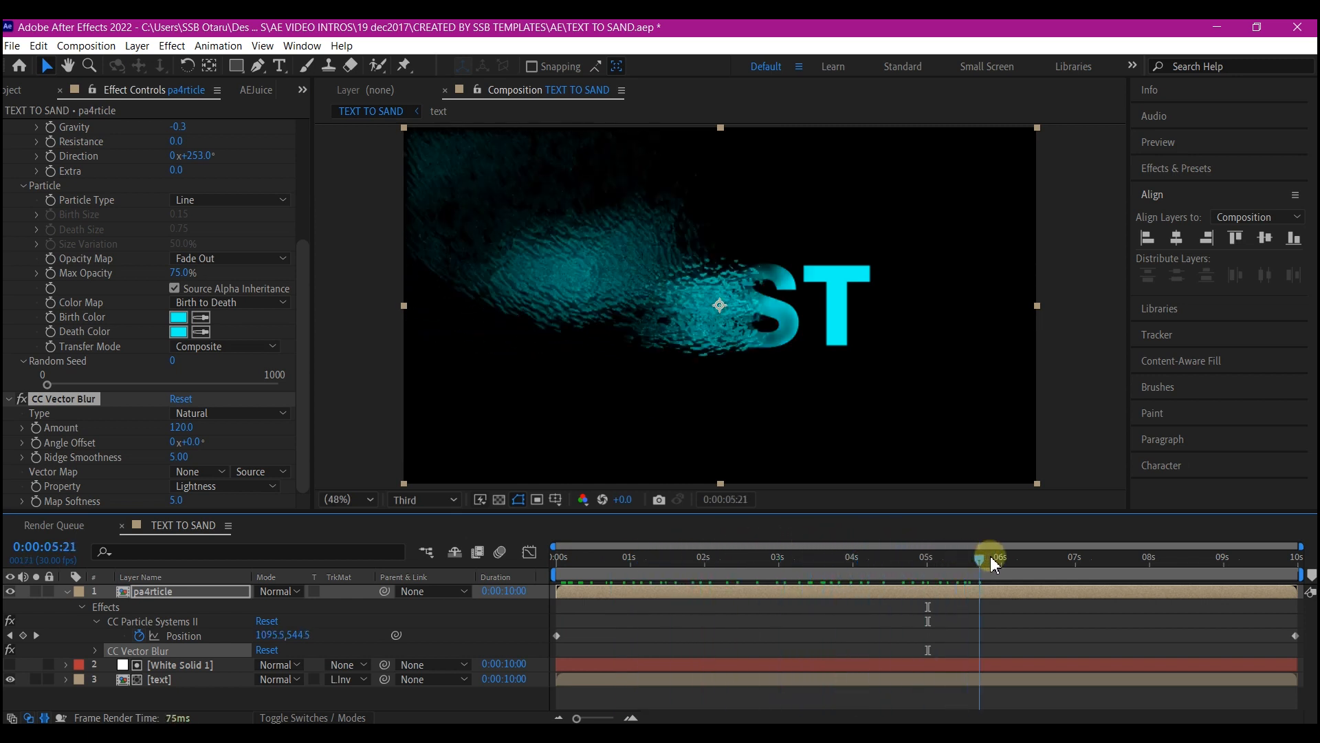
drag(993, 557, 1092, 557)
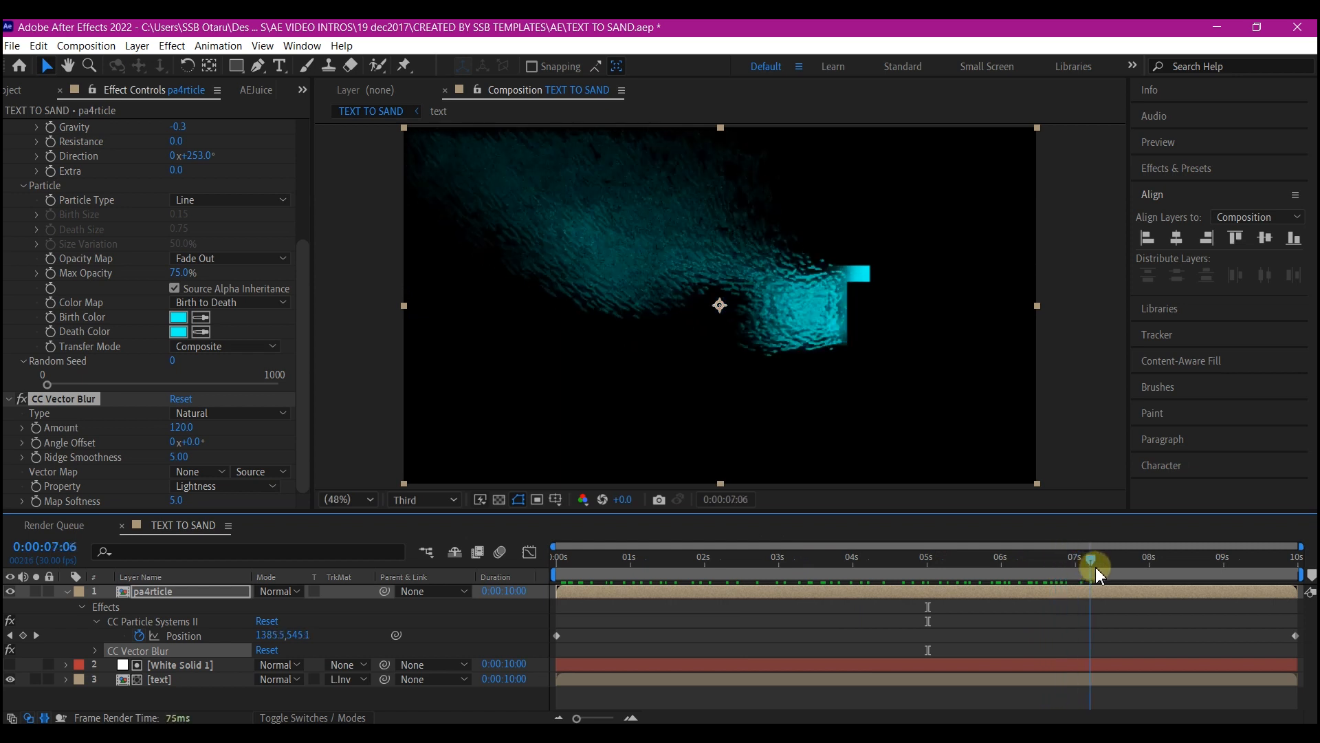
drag(1095, 559, 1095, 559)
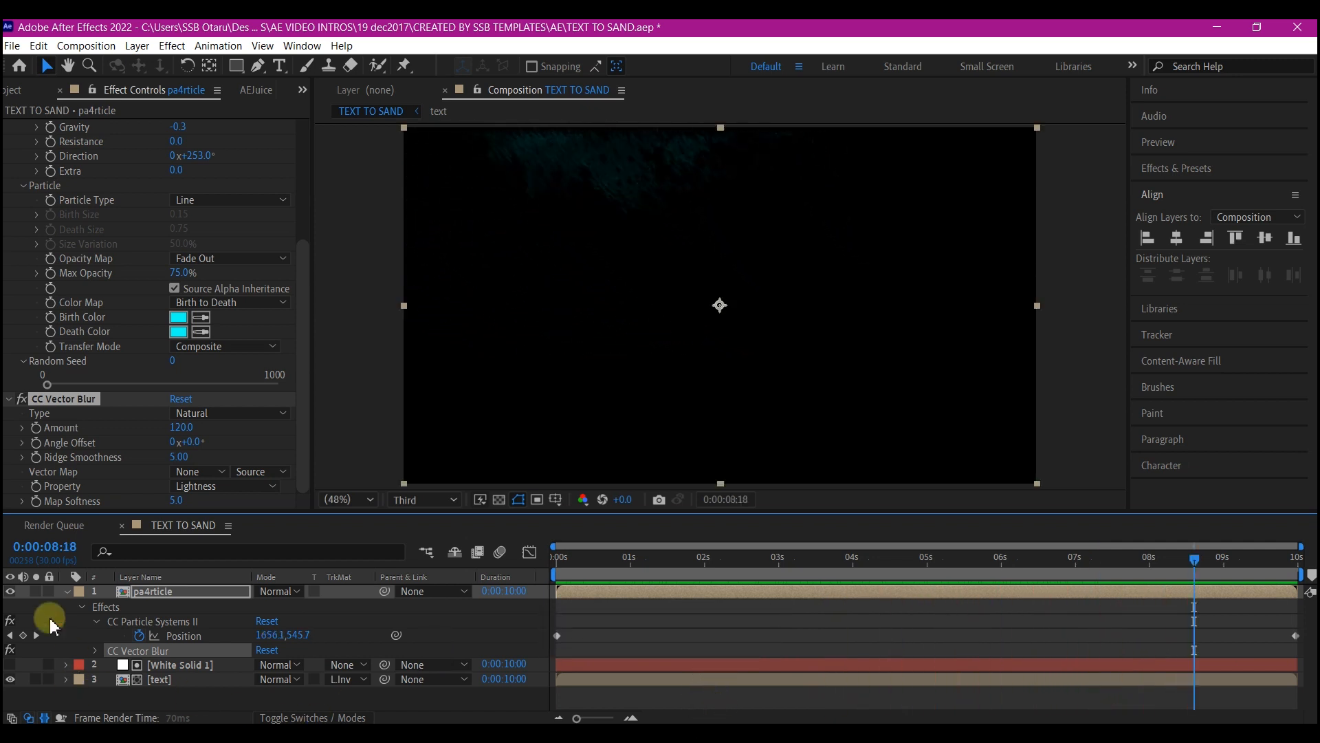
mouse_move(198, 445)
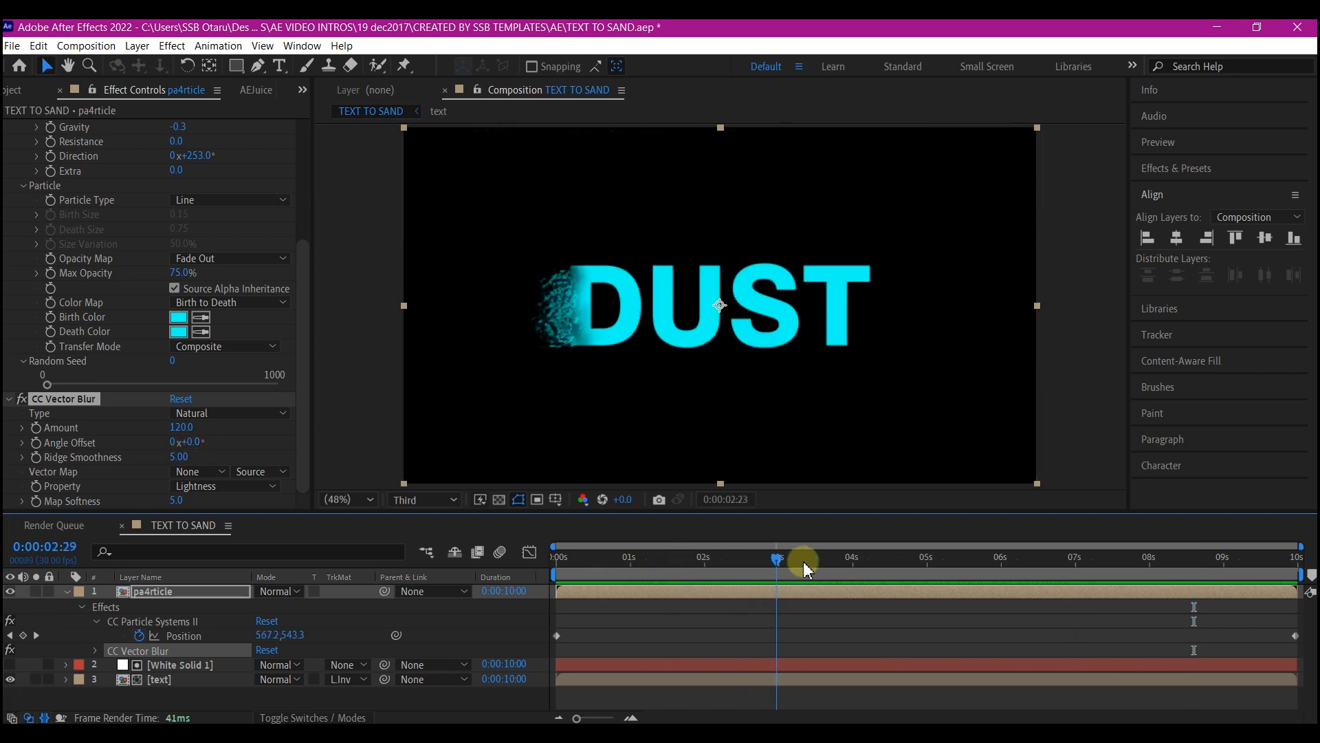
drag(775, 559, 850, 558)
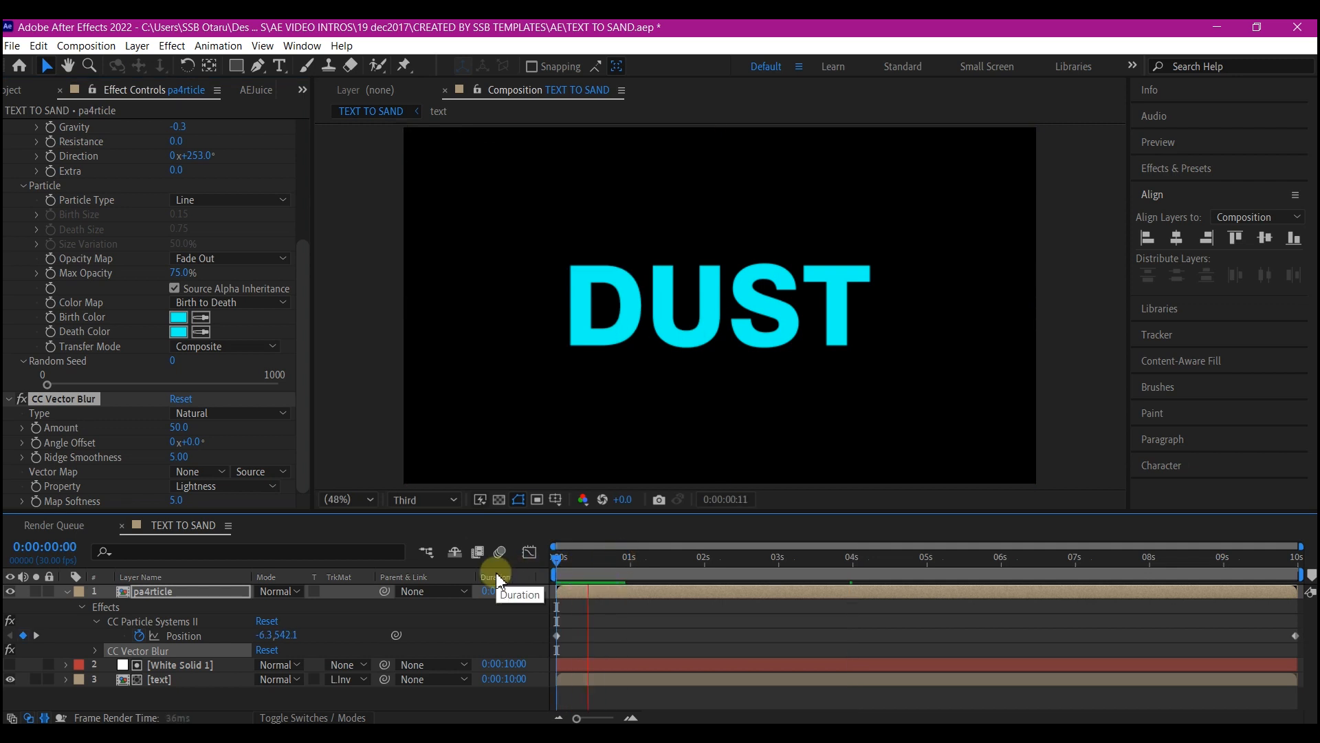
Reduce the CC Vector Blur Amount to 50 on the sand particle layer
click(737, 557)
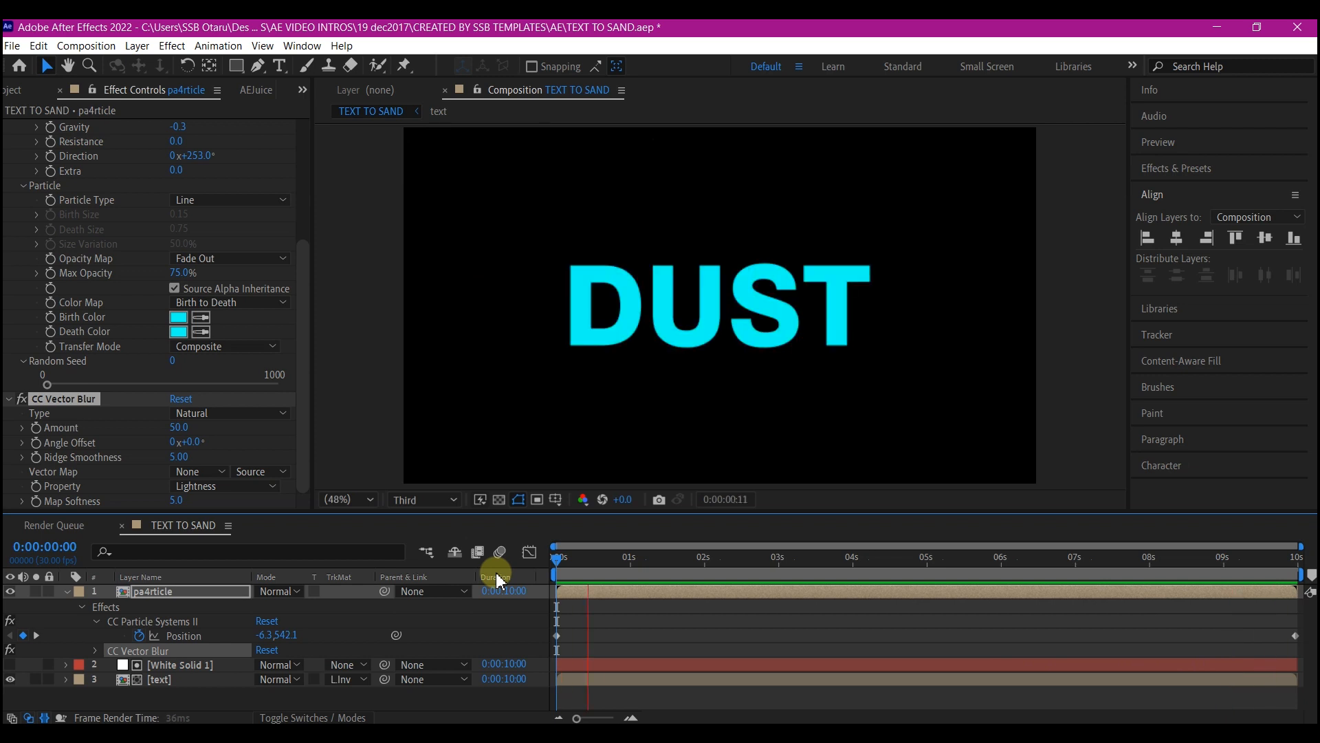
click(734, 576)
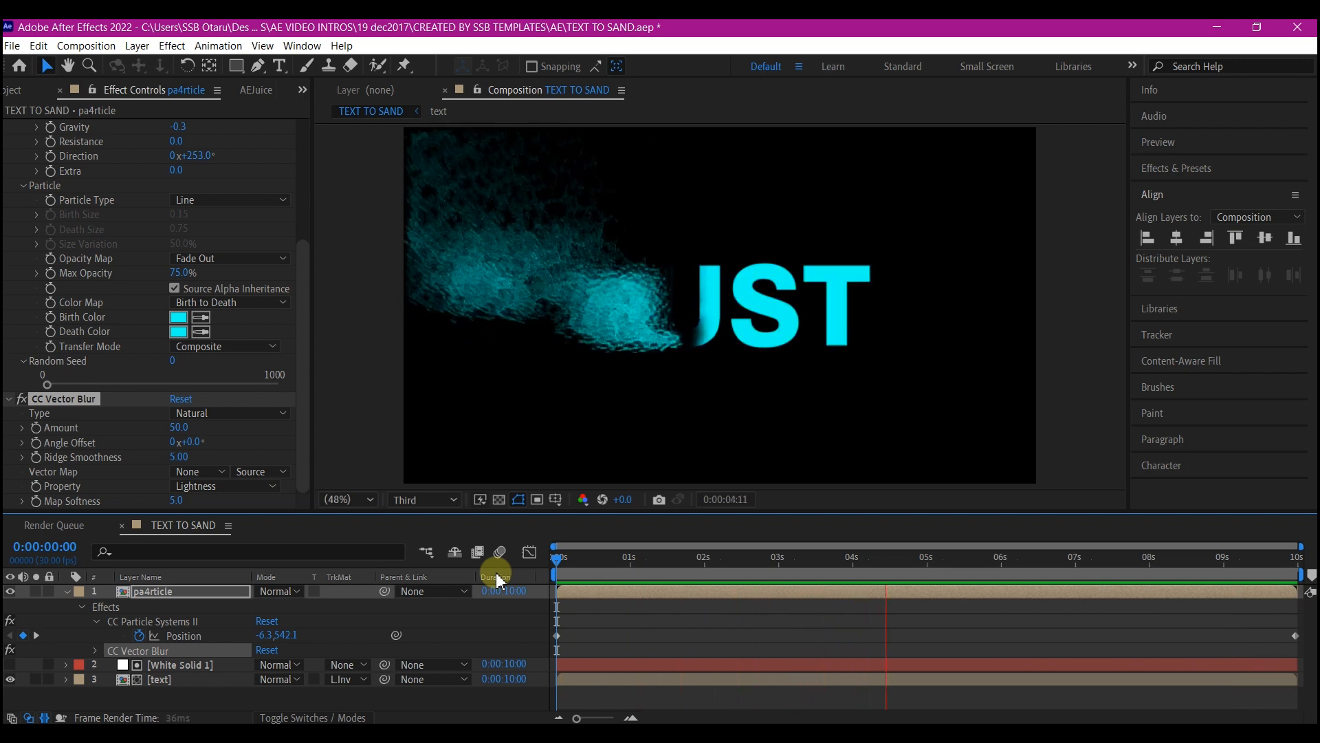
click(1031, 557)
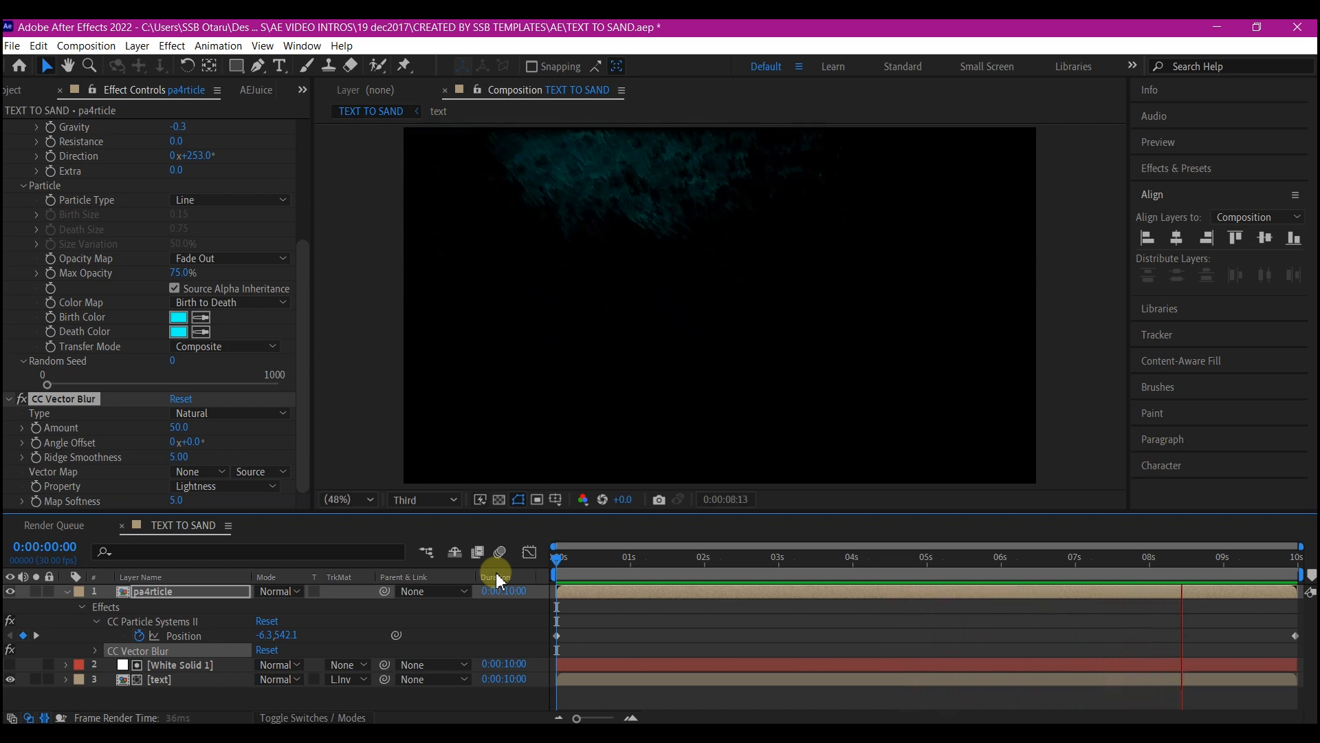
click(586, 556)
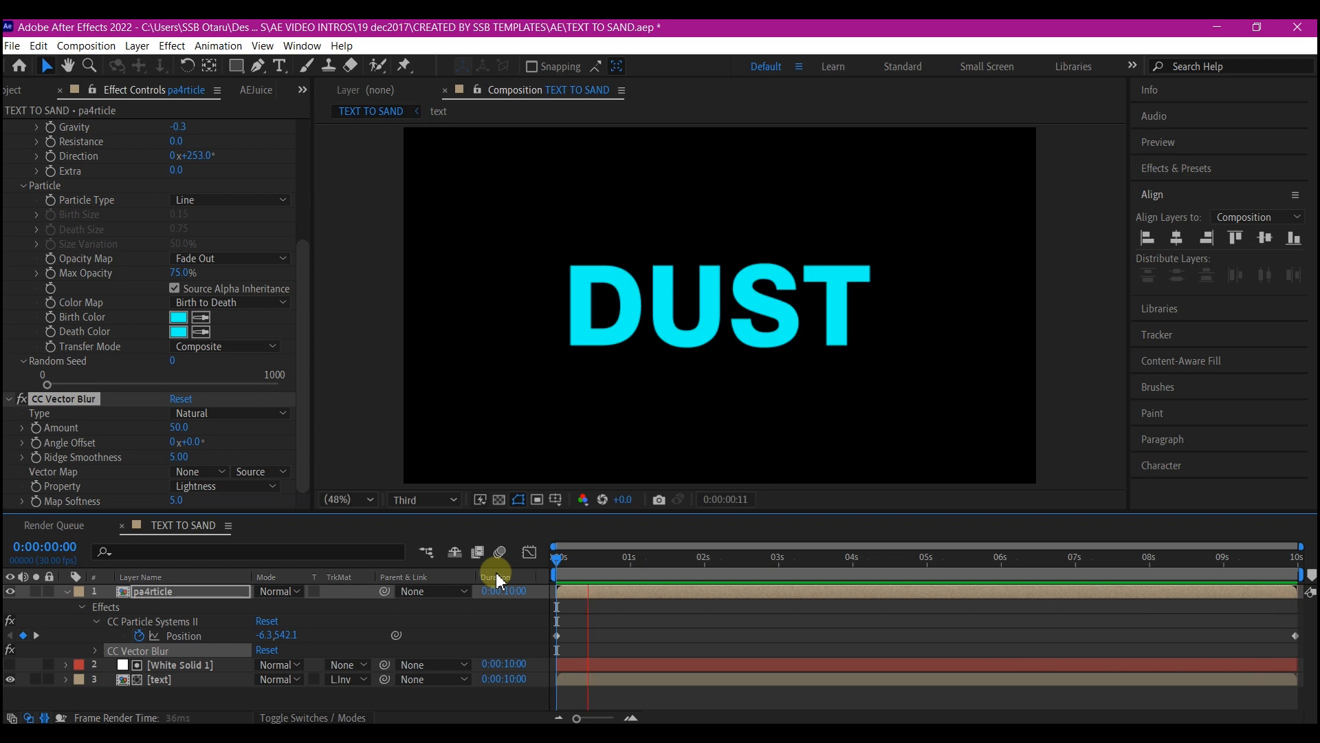
click(734, 557)
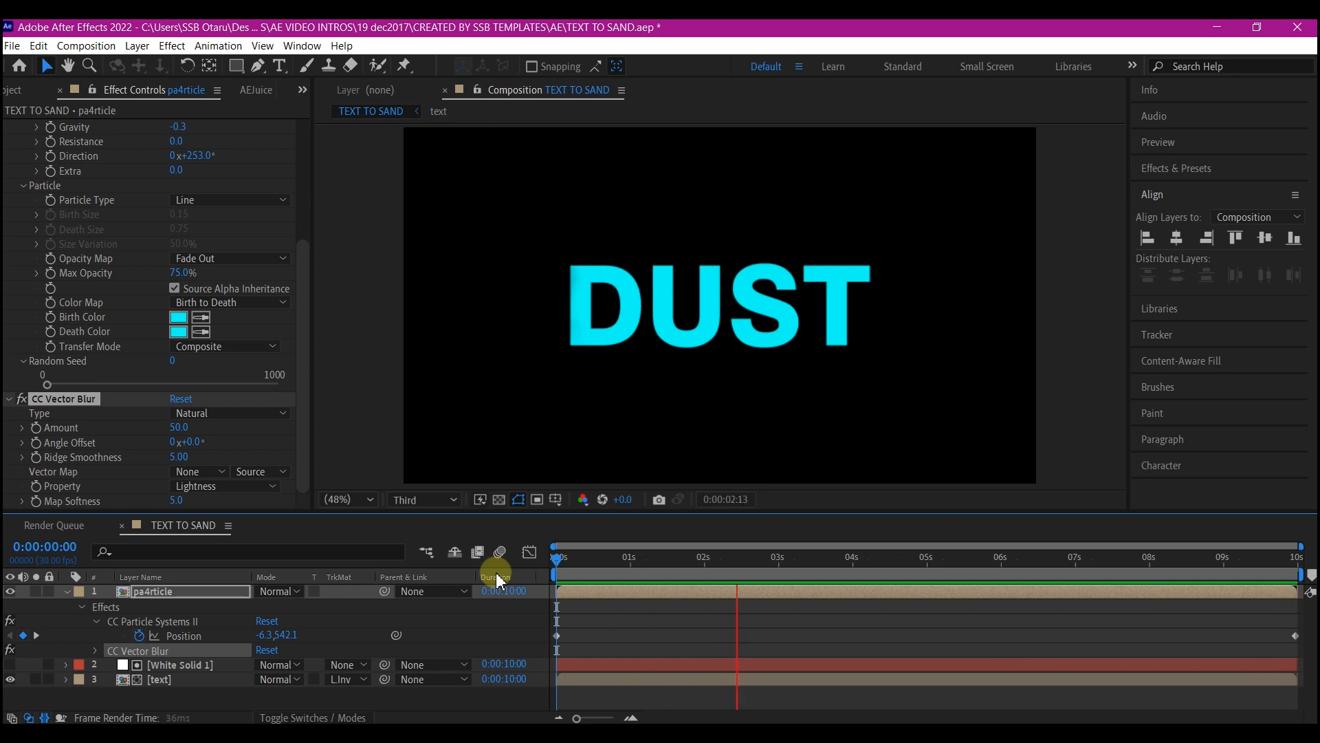
click(887, 576)
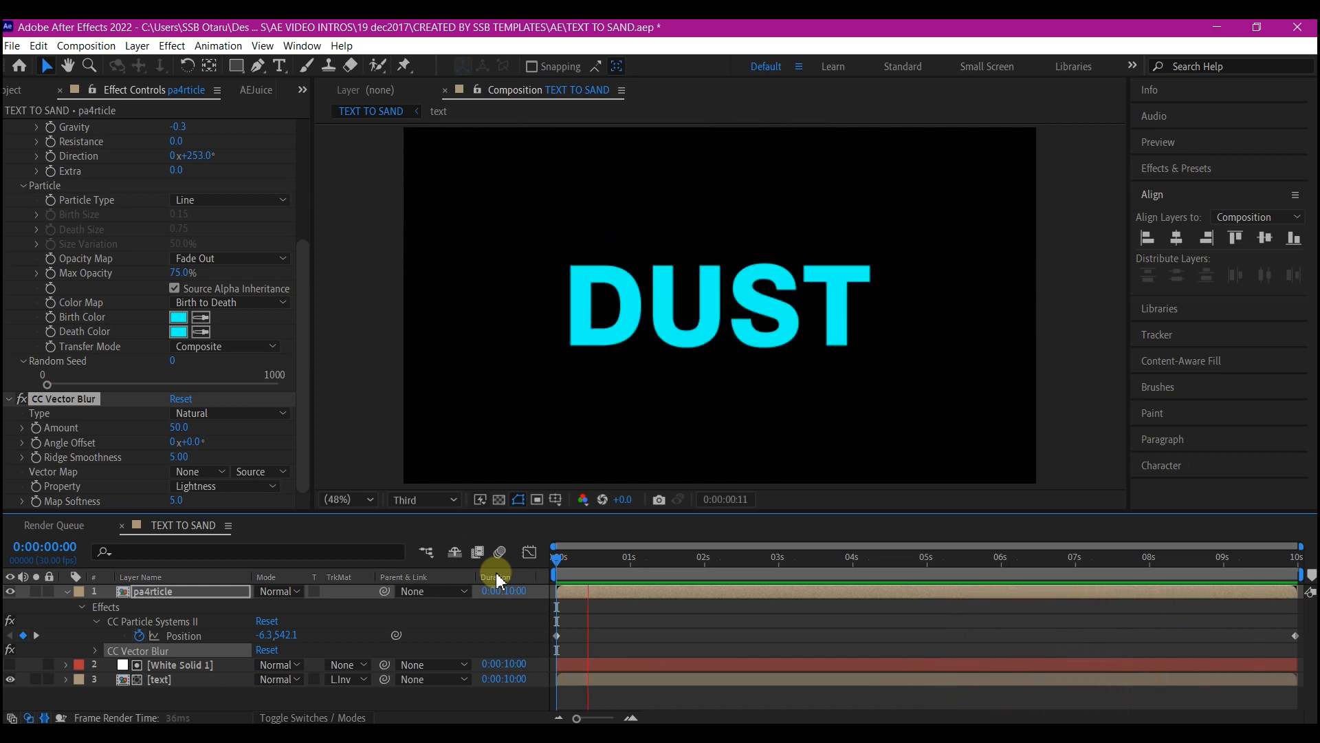
click(733, 557)
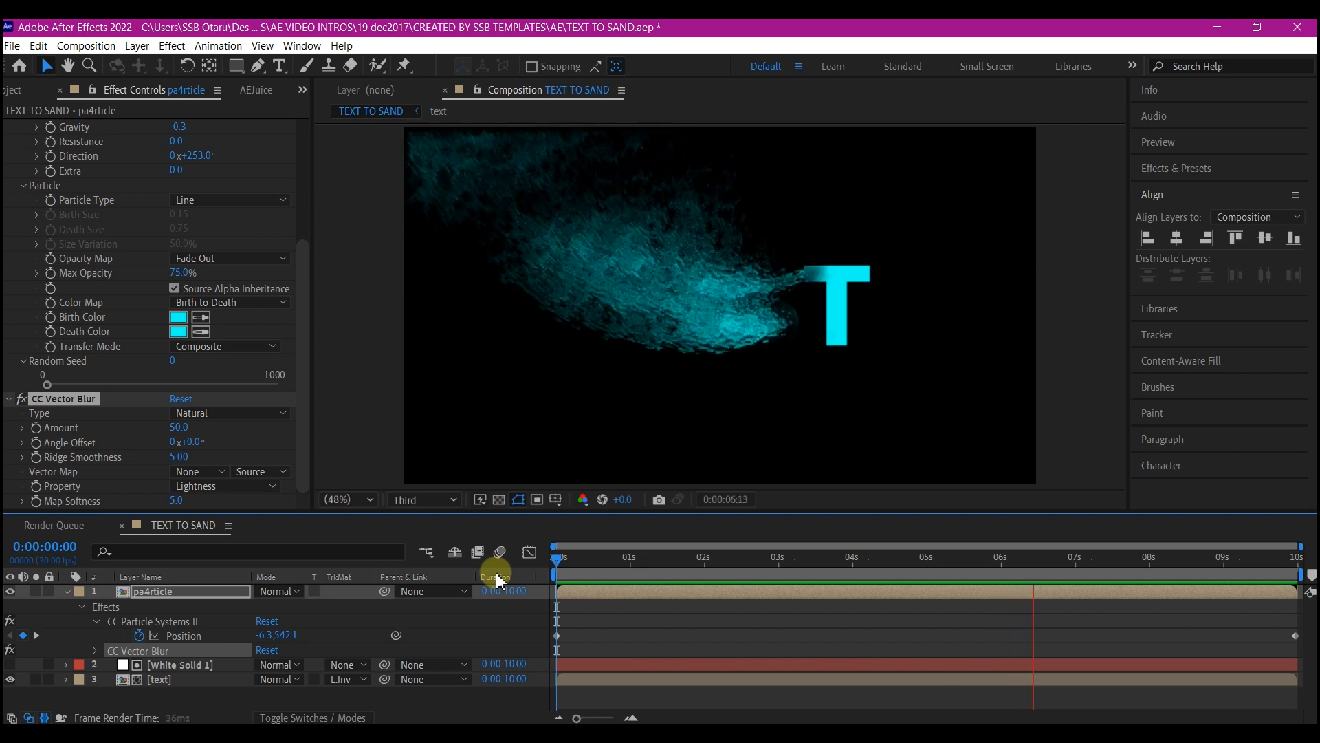
RAM-preview the finished DUST sand dissolve sweeping off to the left
click(1183, 557)
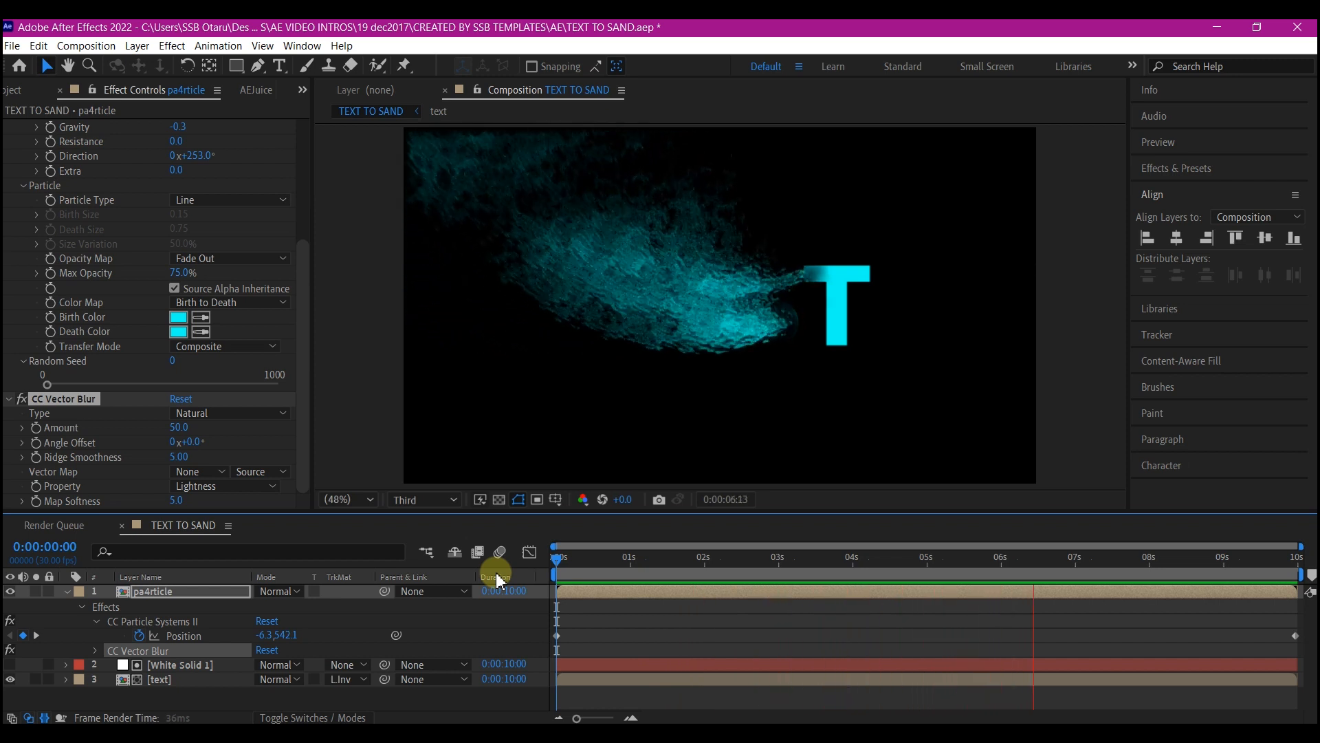
click(1182, 557)
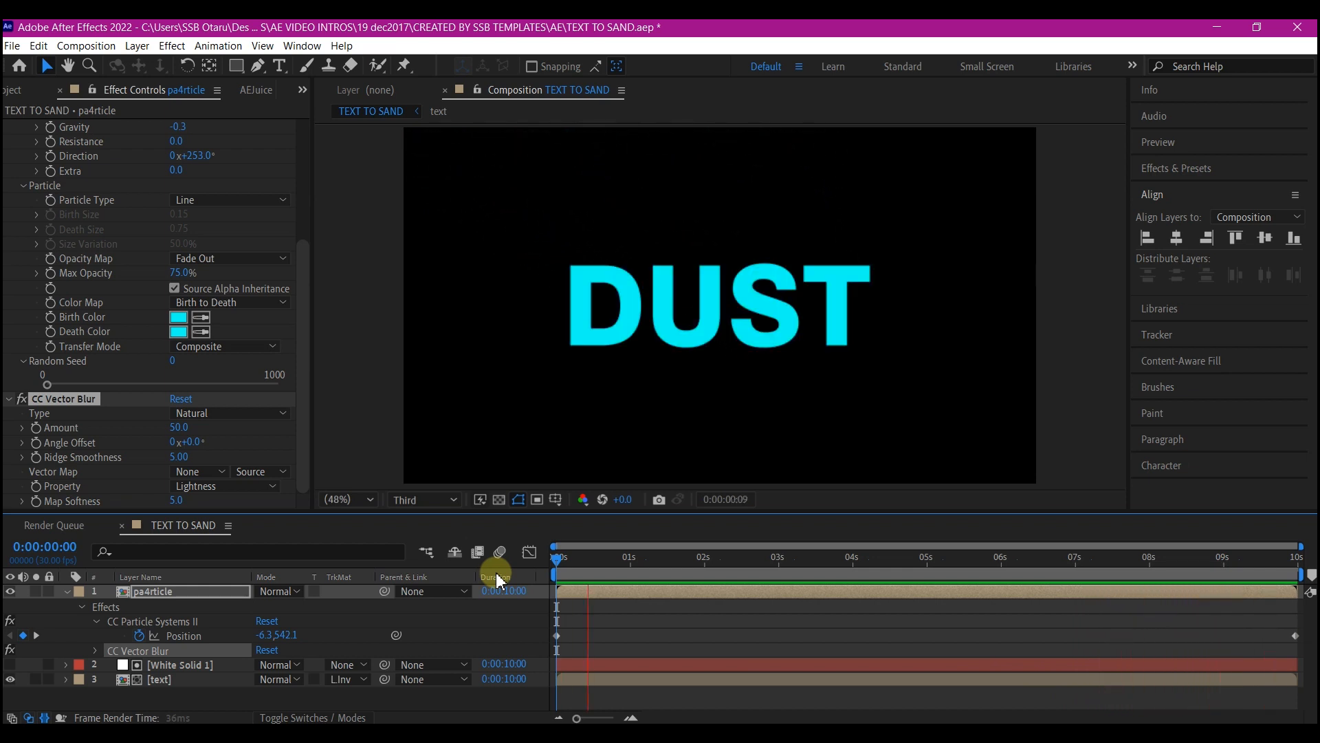
click(734, 555)
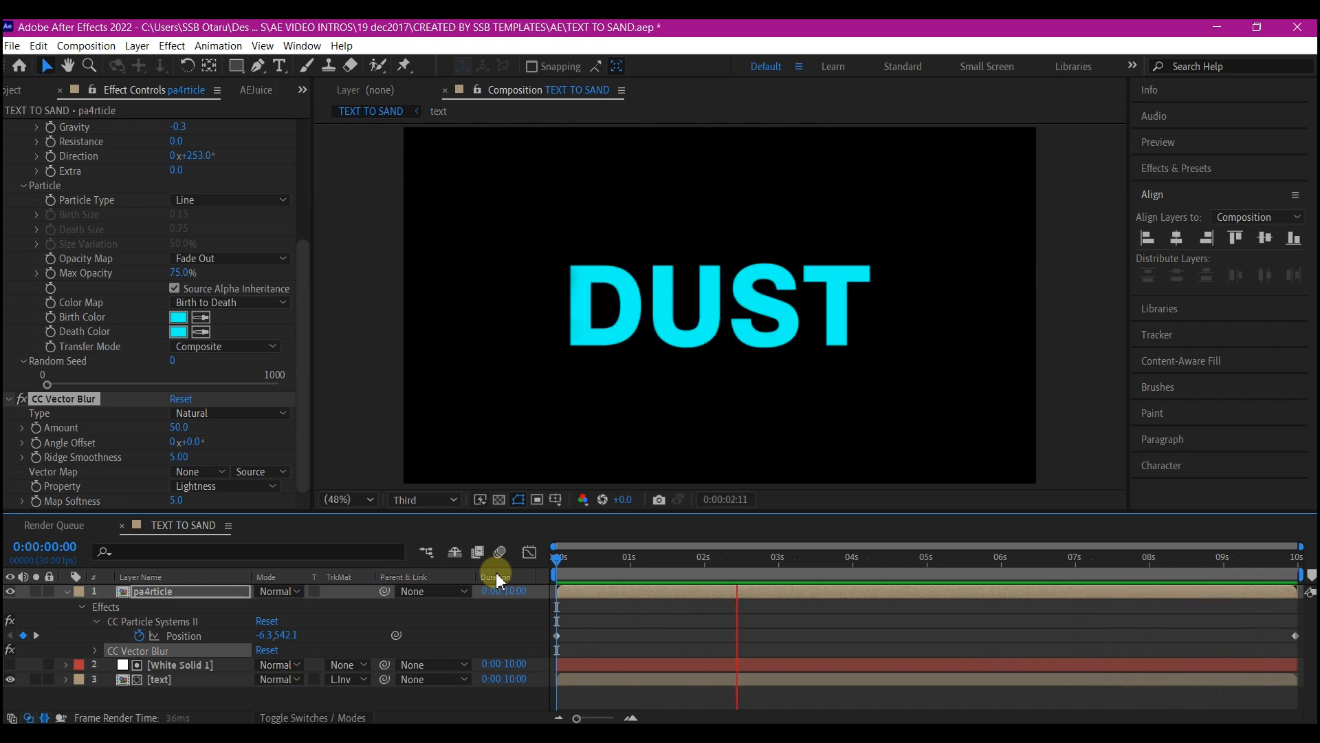
drag(736, 557, 885, 557)
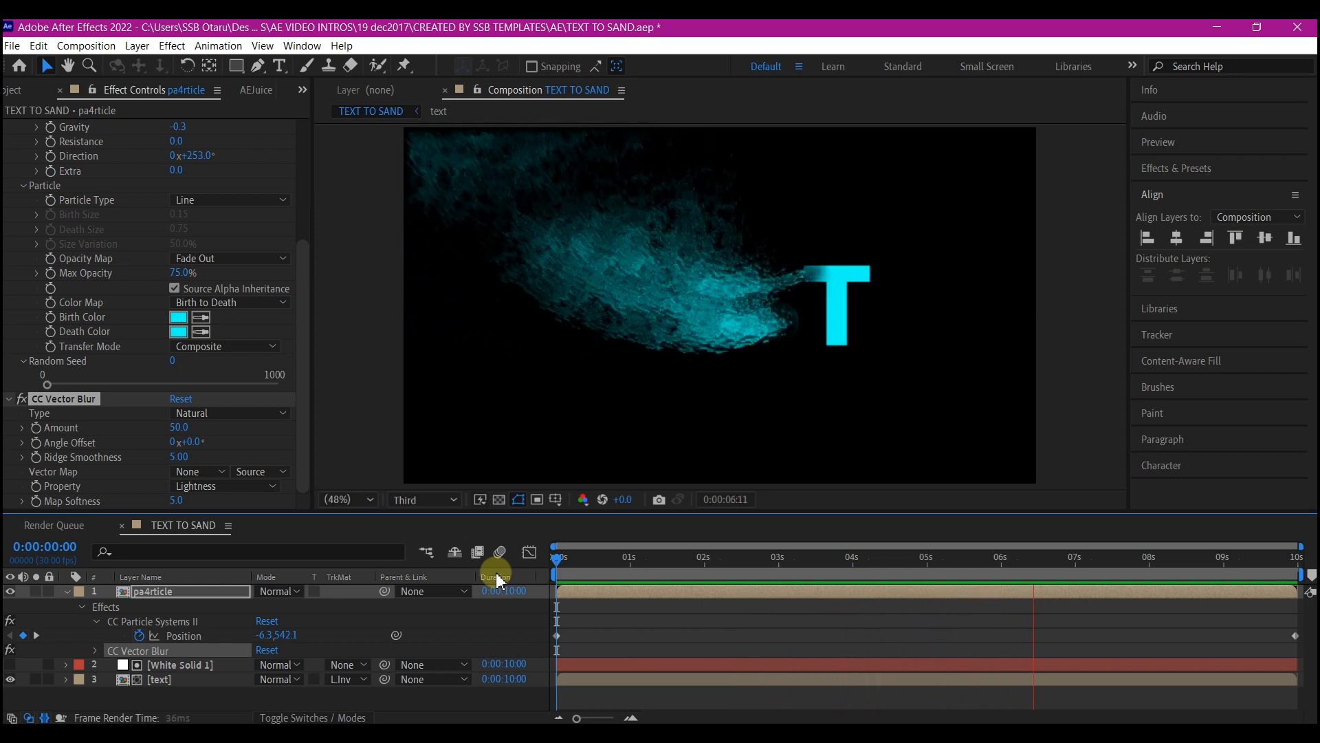
click(1183, 556)
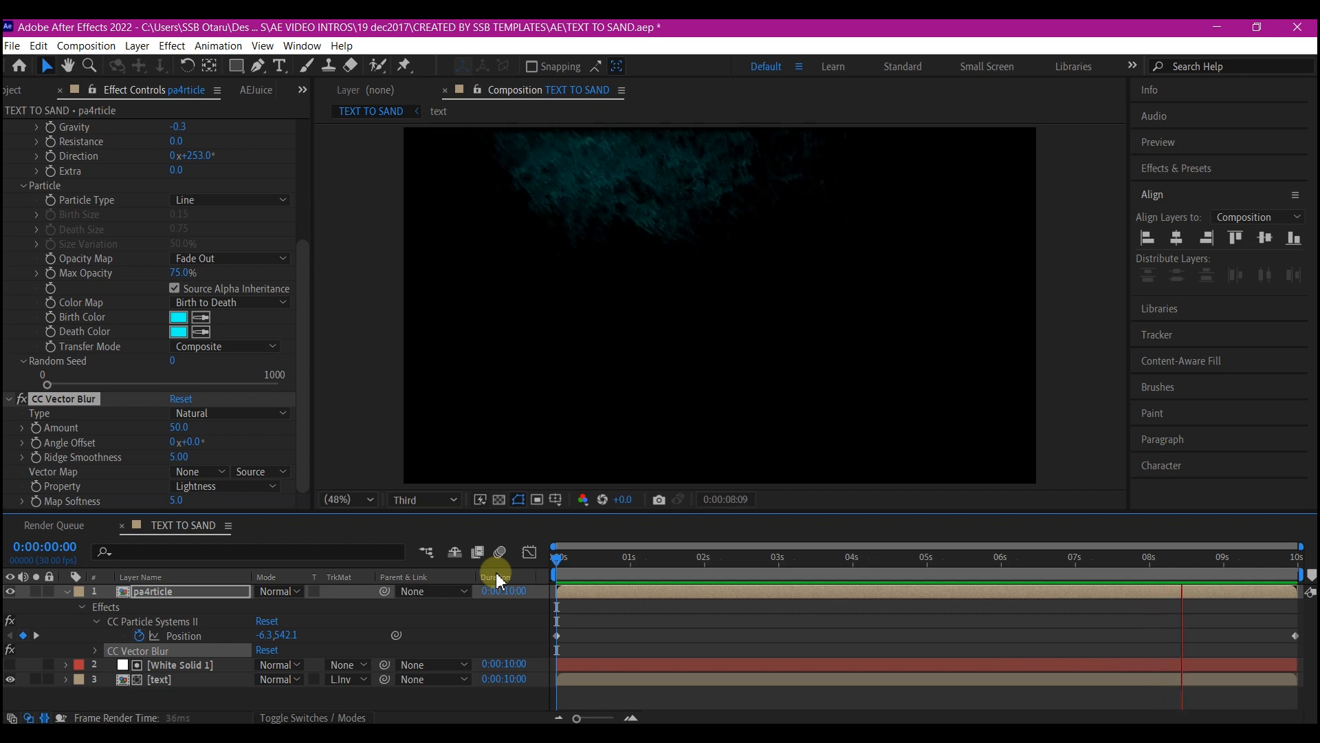